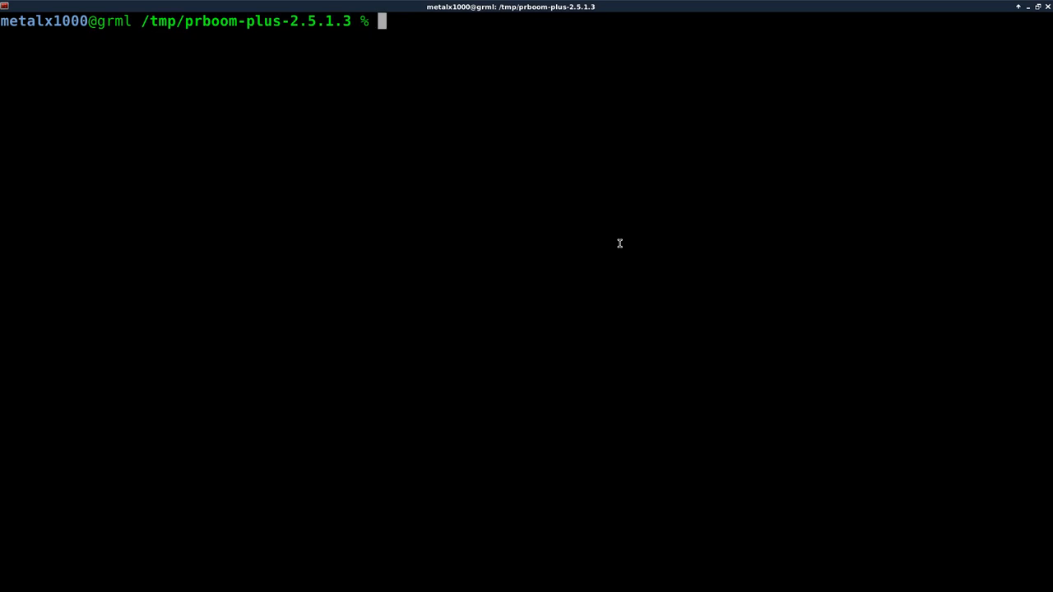
Launch vim +911 src/p_inter.c from the shell to land on the damage code
text(vim)
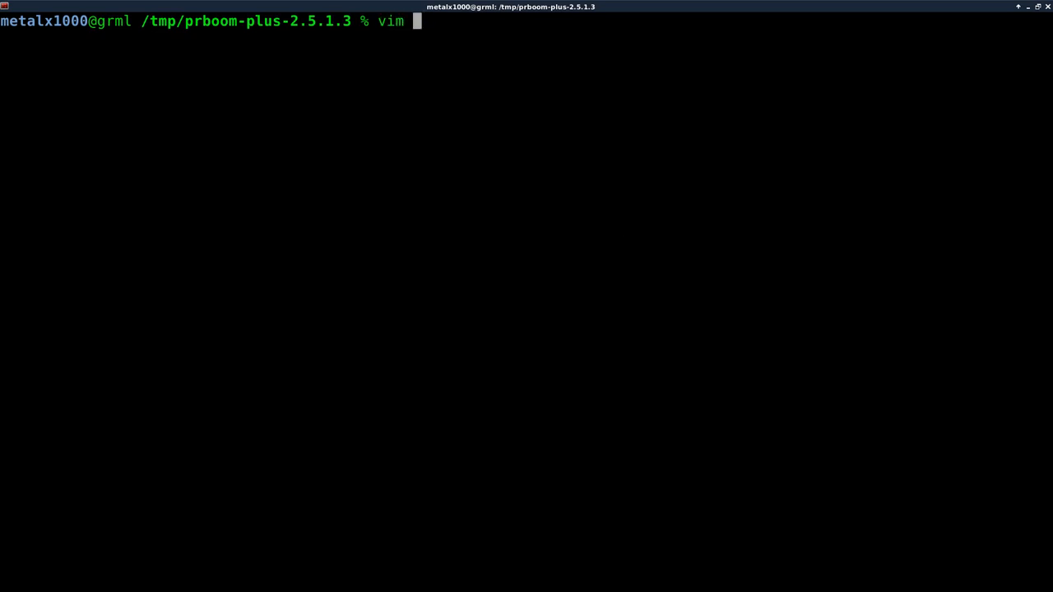
text(+)
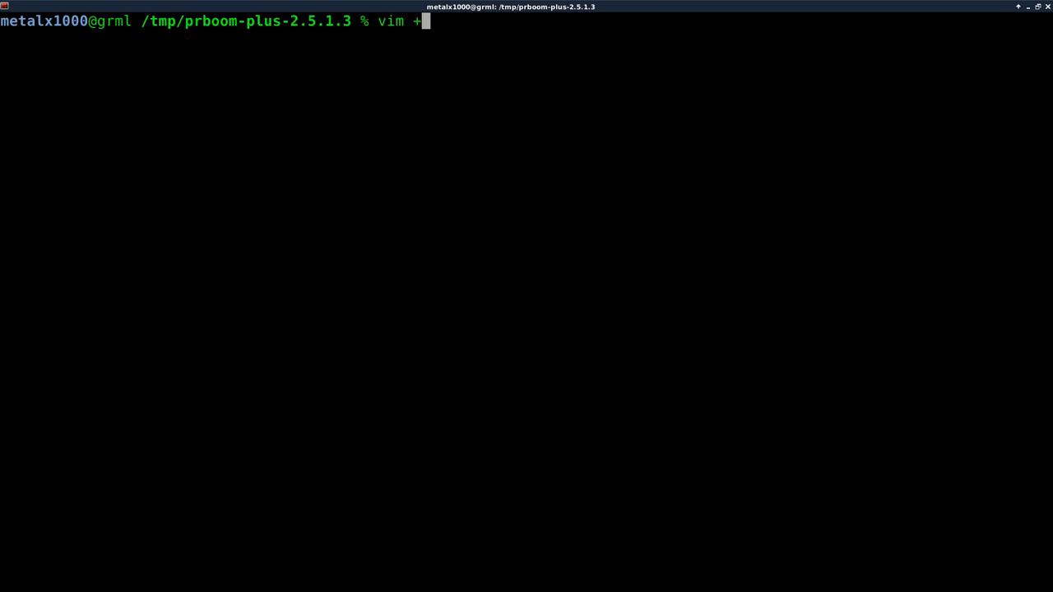
text(911)
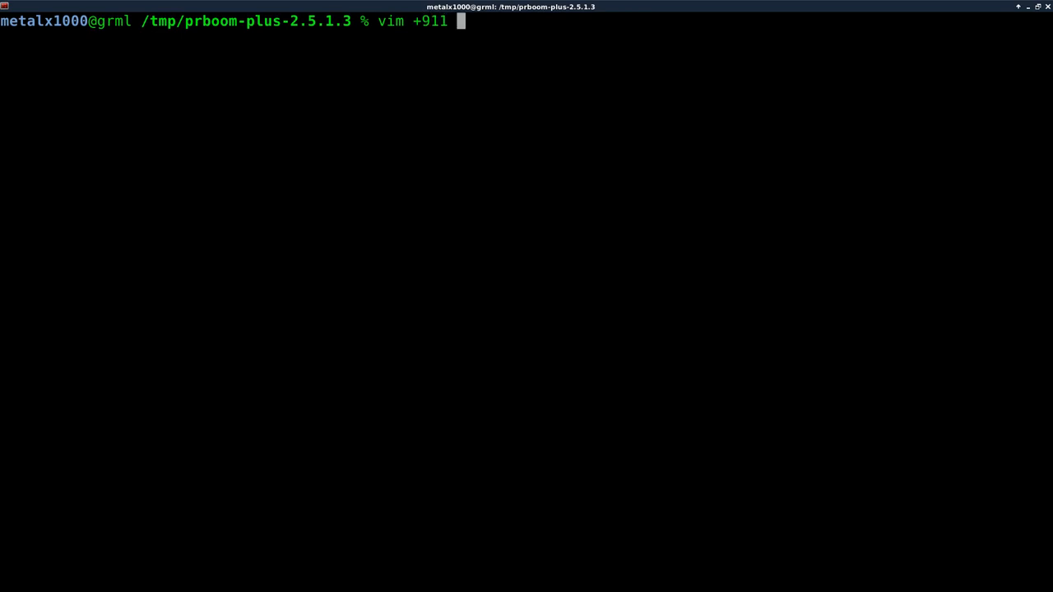
text(src/p_inter.)
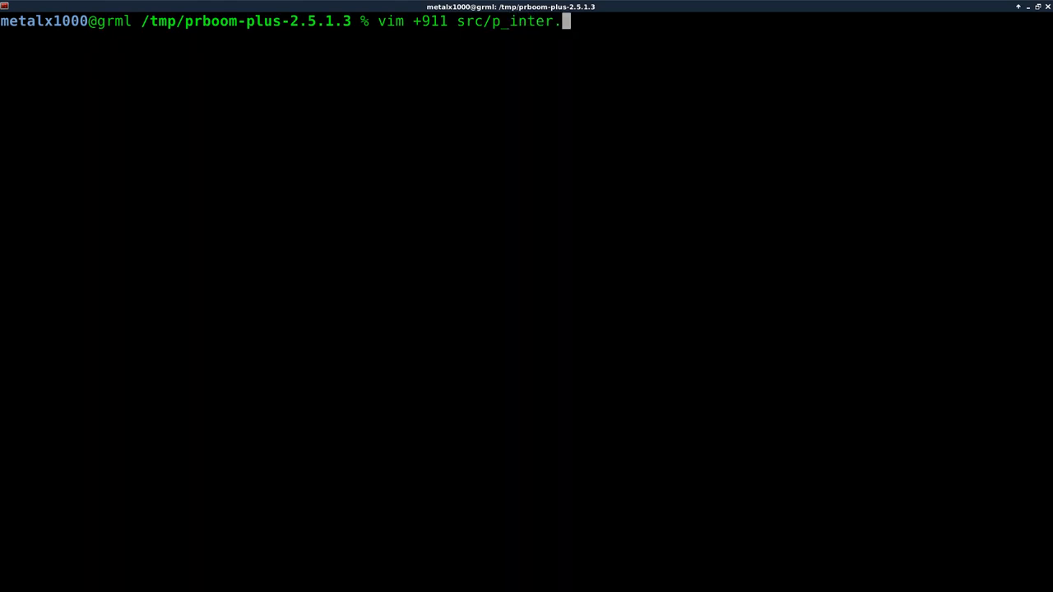
text(c)
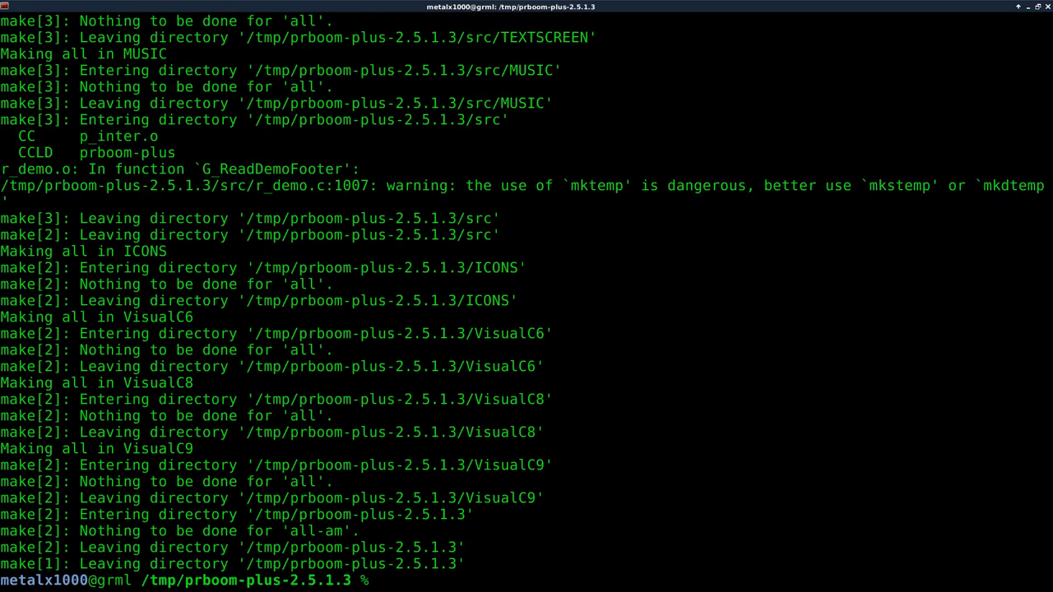
Start the rebuilt game with ./src/prboom-plus, fixing the mistyped path
text(./pr)
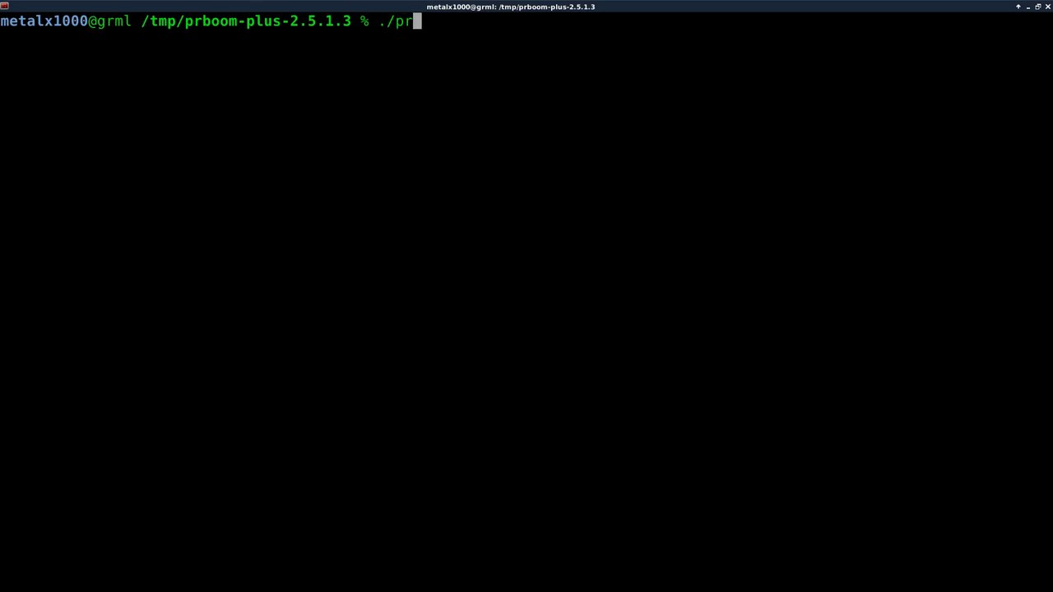
key(BackSpace)
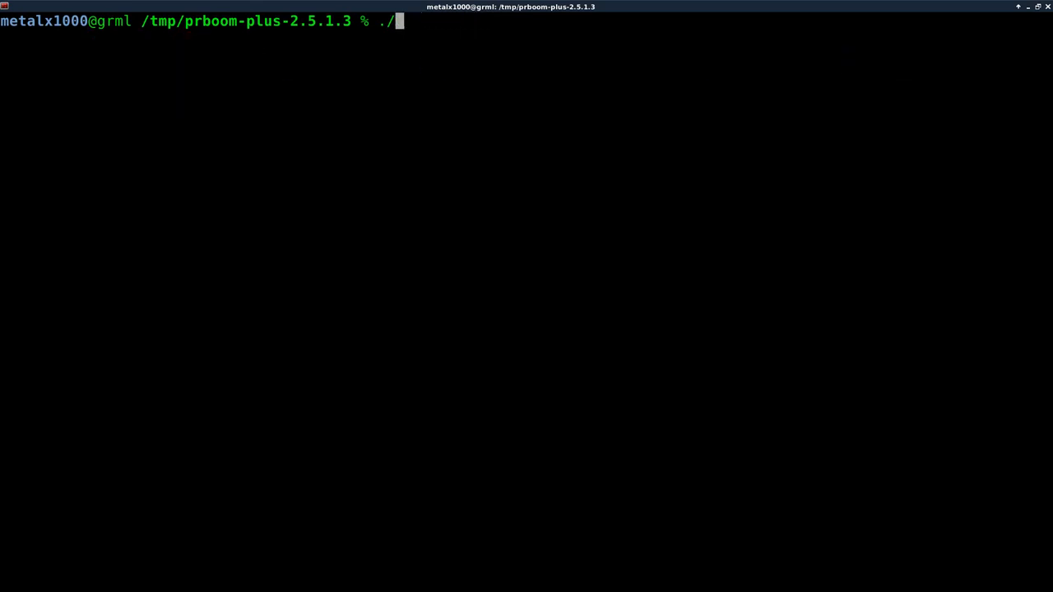
text(src/)
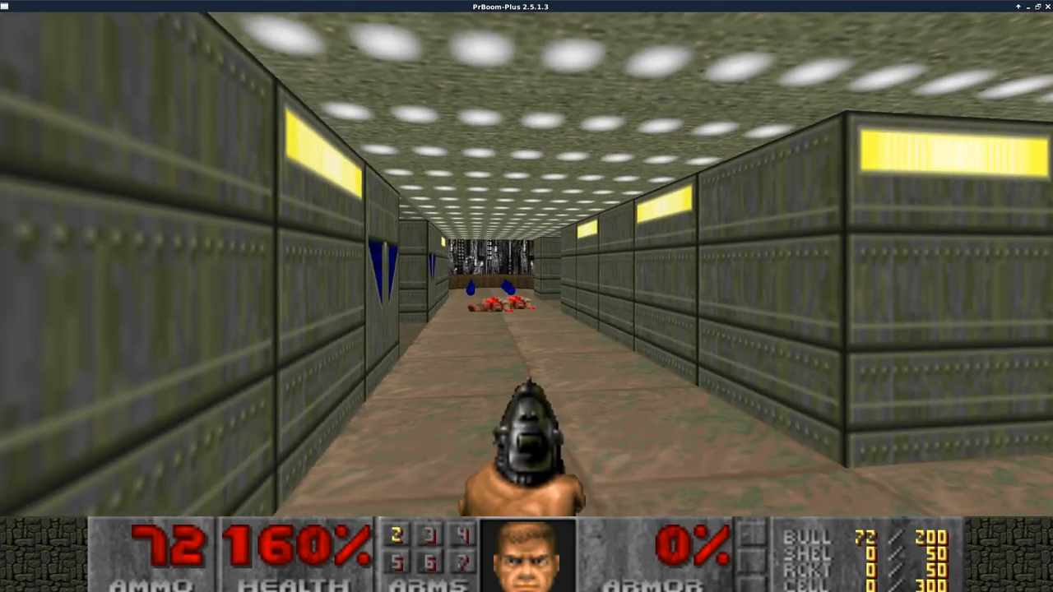
Walk forward down the corridor, then quit the game from its menu
key(w)
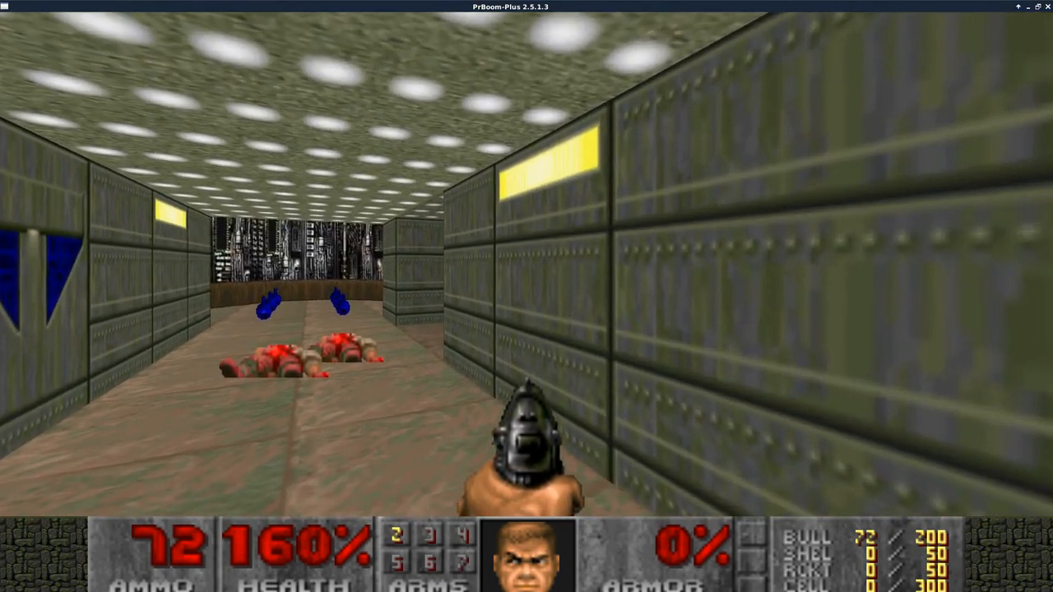
key(Escape)
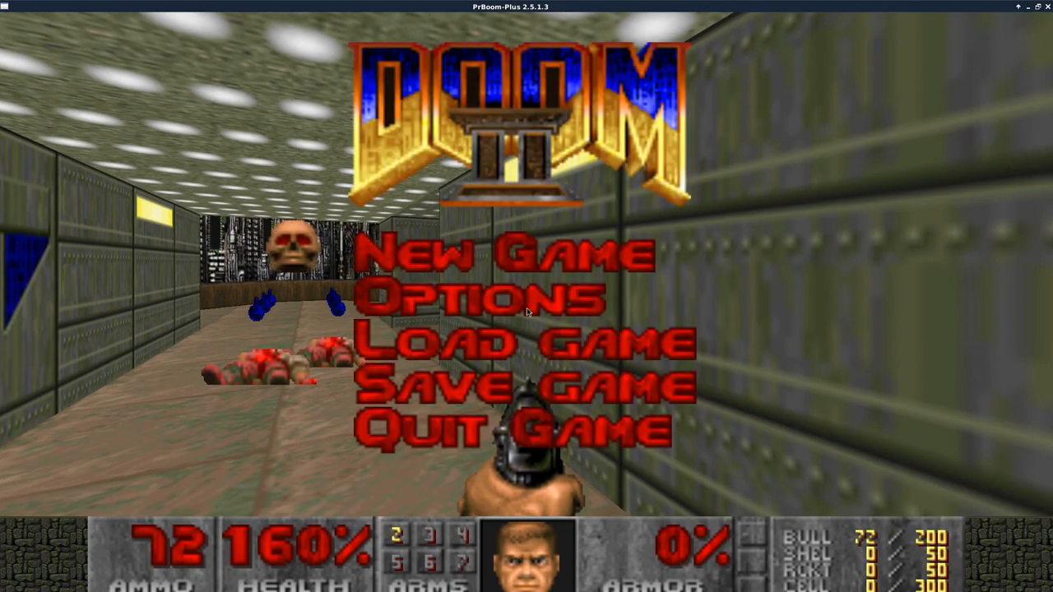
click(507, 427)
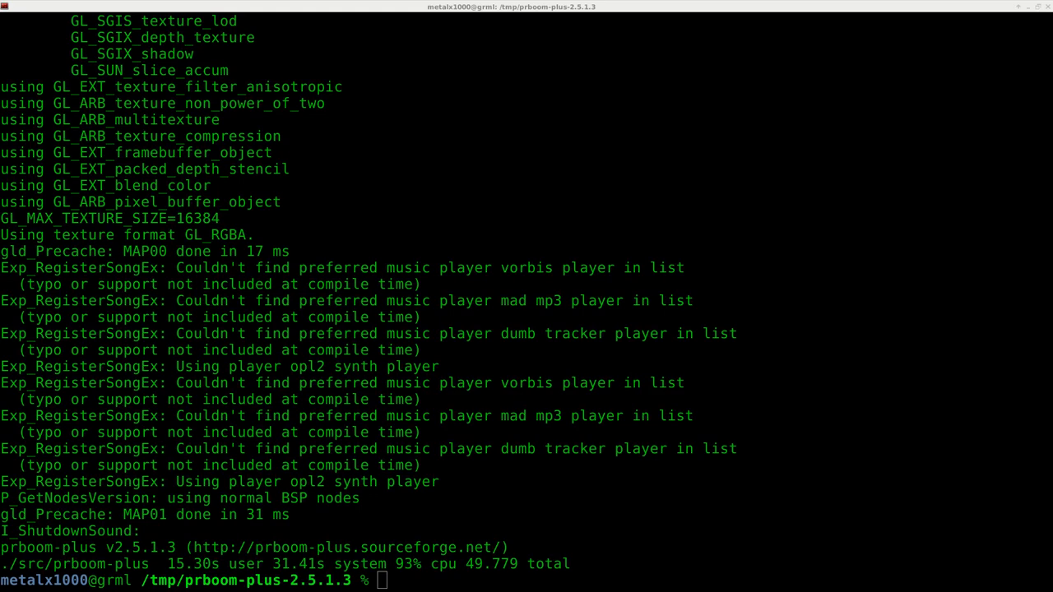
View the starting health at line 62 of p_inter.c and abandon the digit edit
text(vim +62 src/p_inter.c)
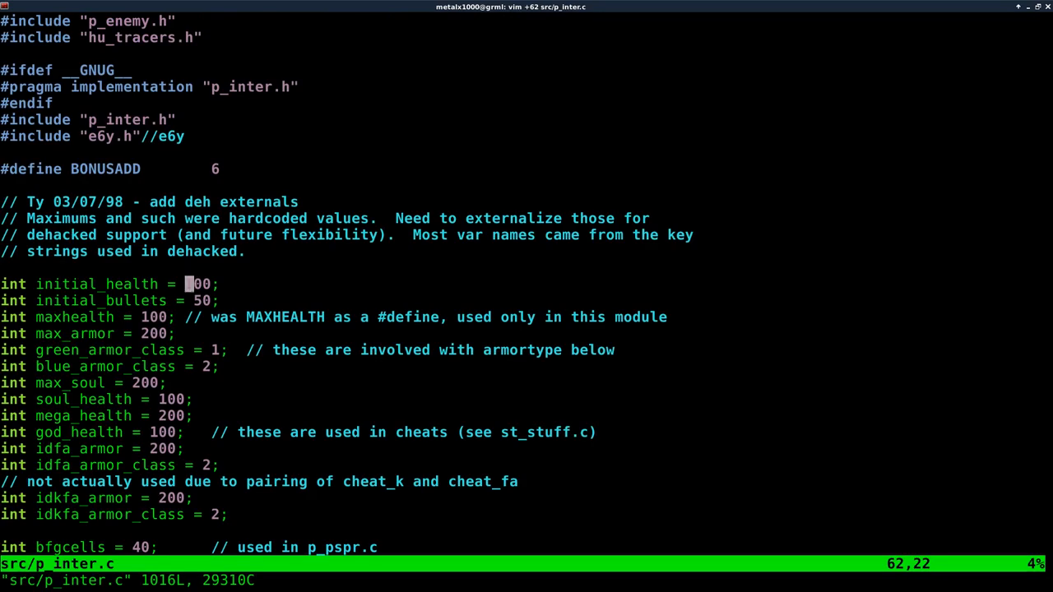
key(x)
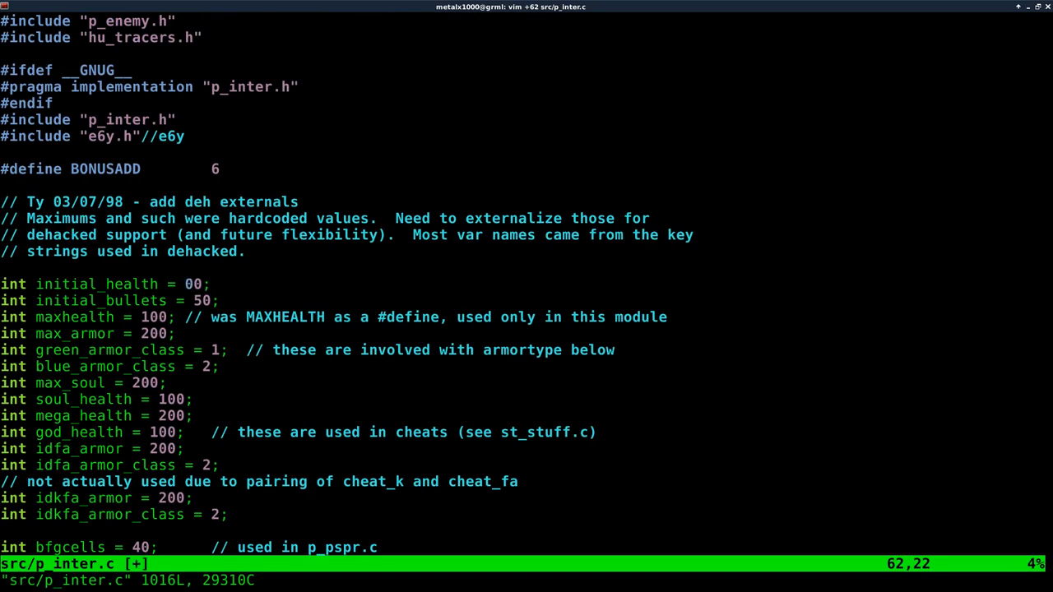
key(i)
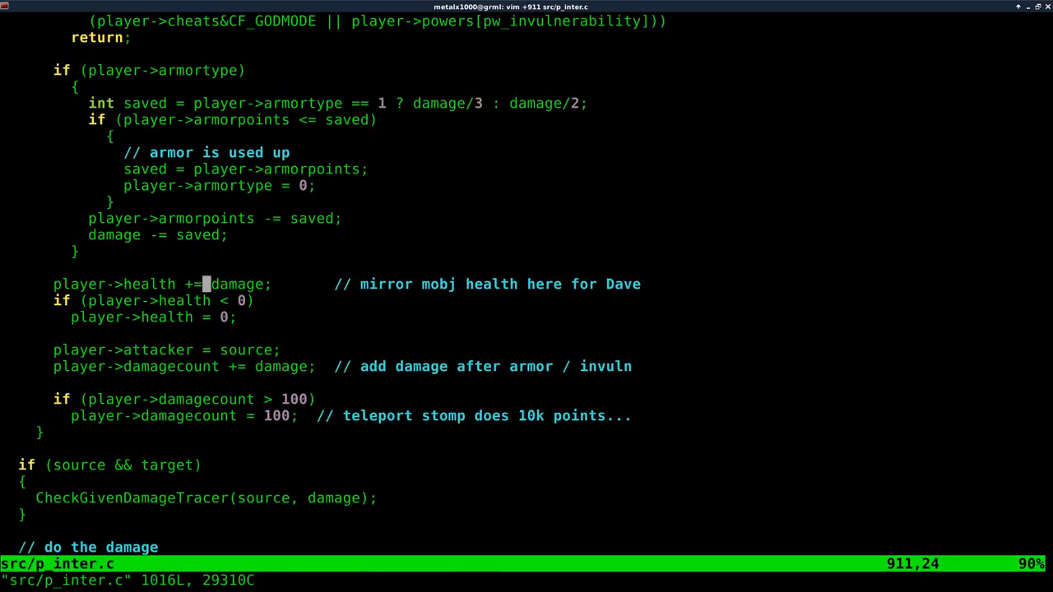
Change health += damage back to health -= damage on line 911 and write the file
key(x)
text(-)
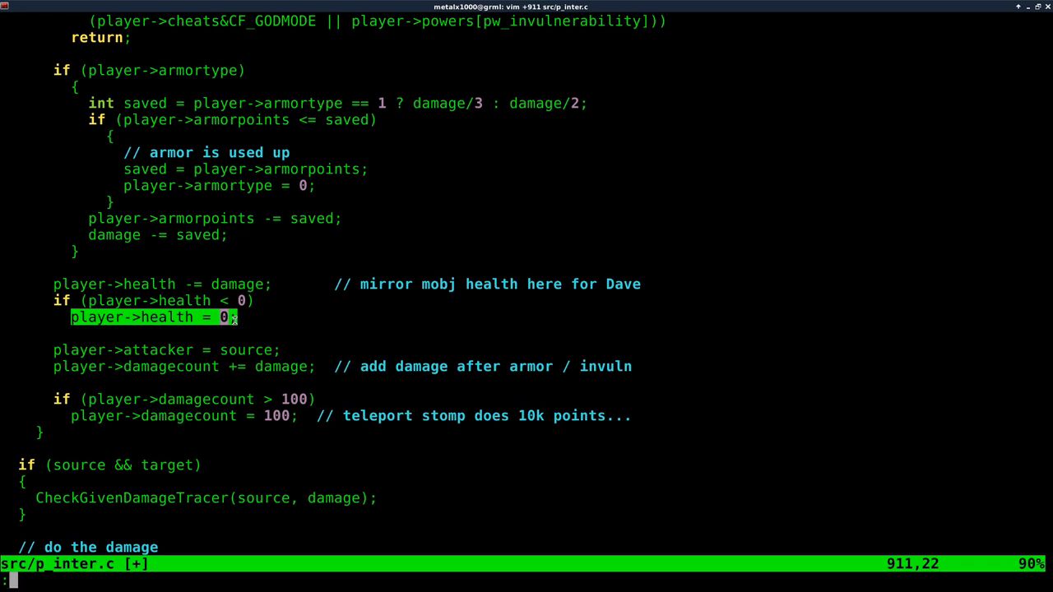
text(w)
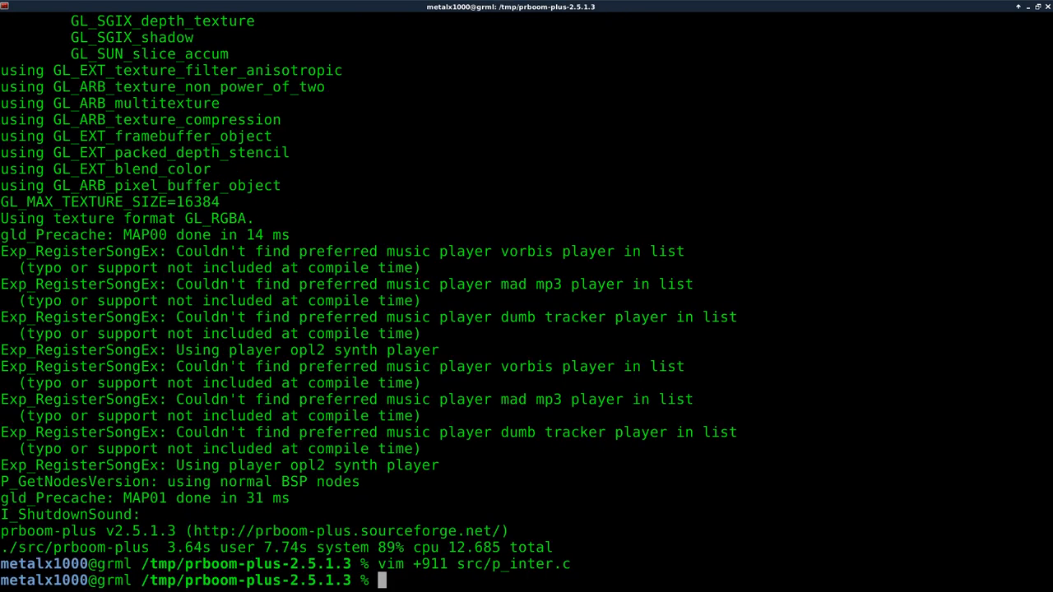
Run make to rebuild prboom-plus and list the directory contents
key(Return)
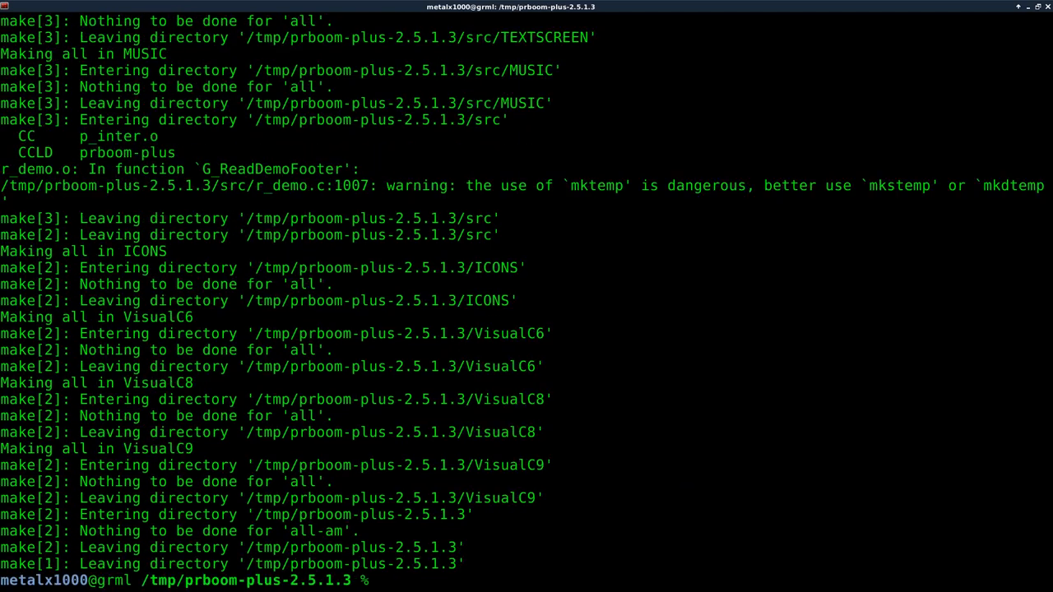
text(ls)
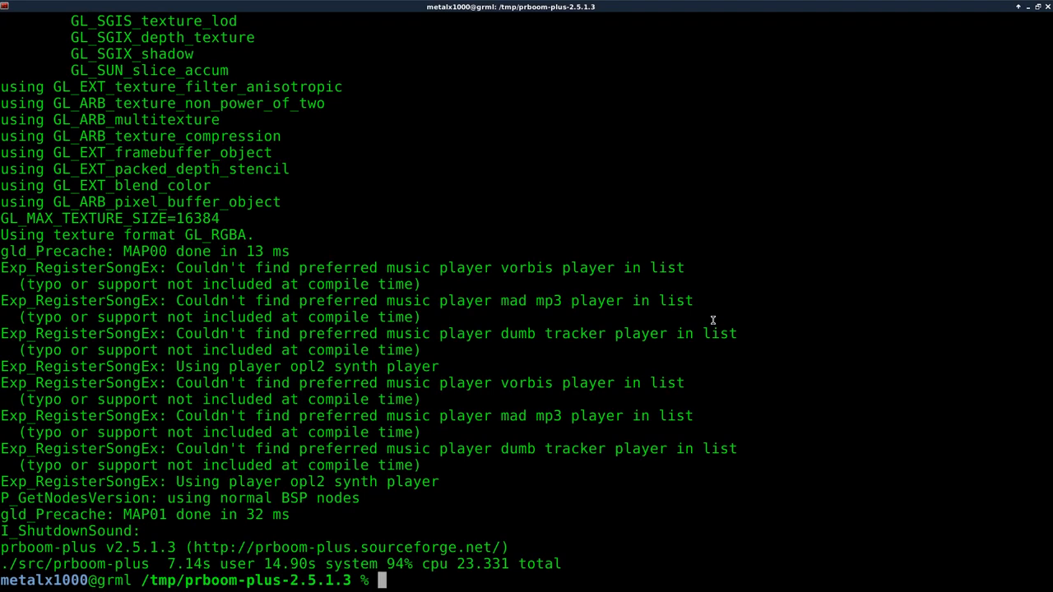
Review the kill-count code with vim +671 src/p_inter.c, then quit
text(vim +)
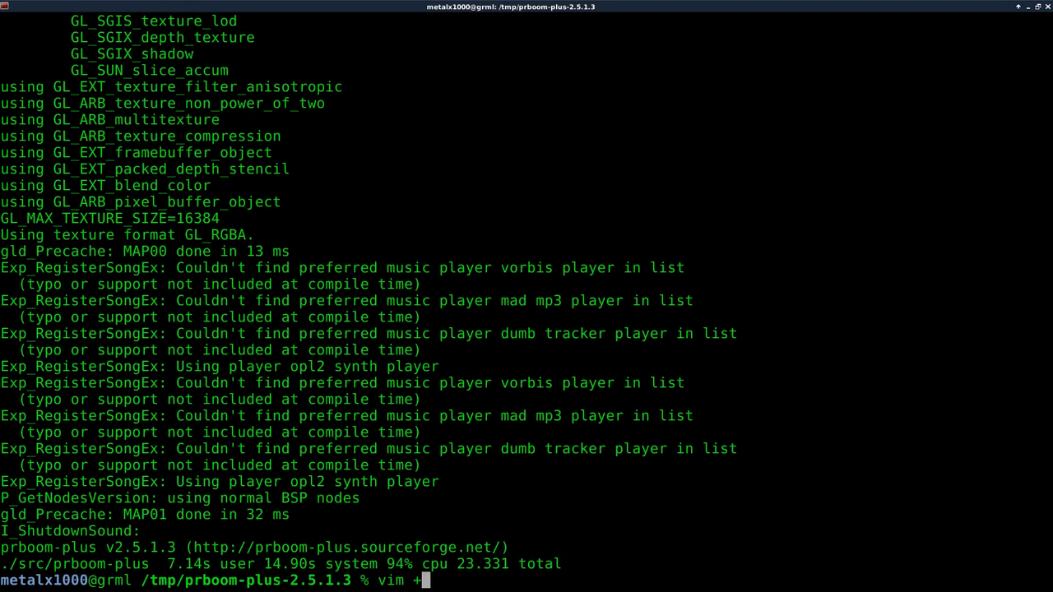
text(671)
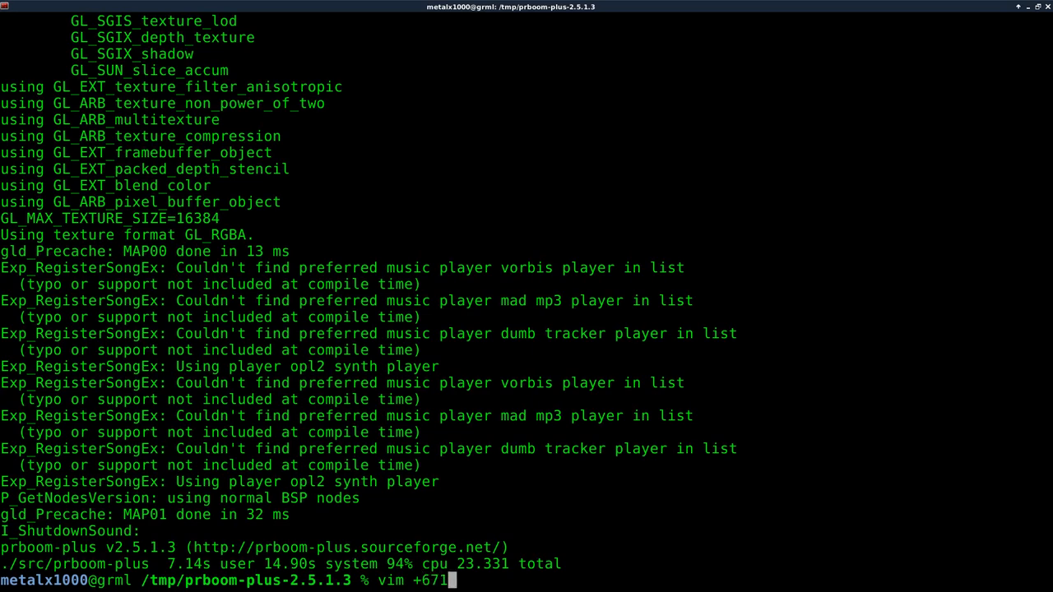
text(src)
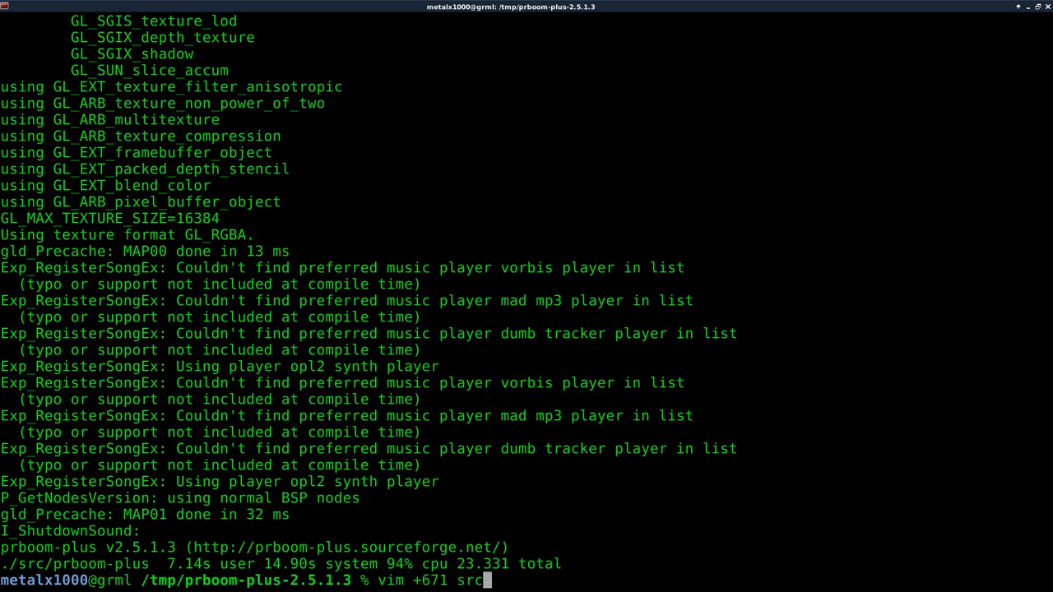
text(p)
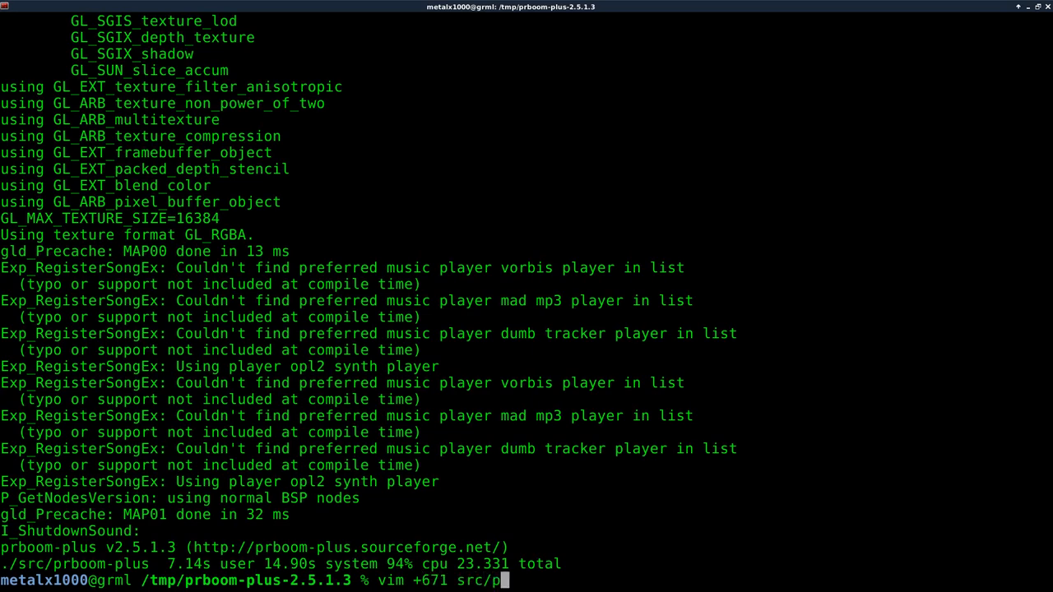
text(_inter.c)
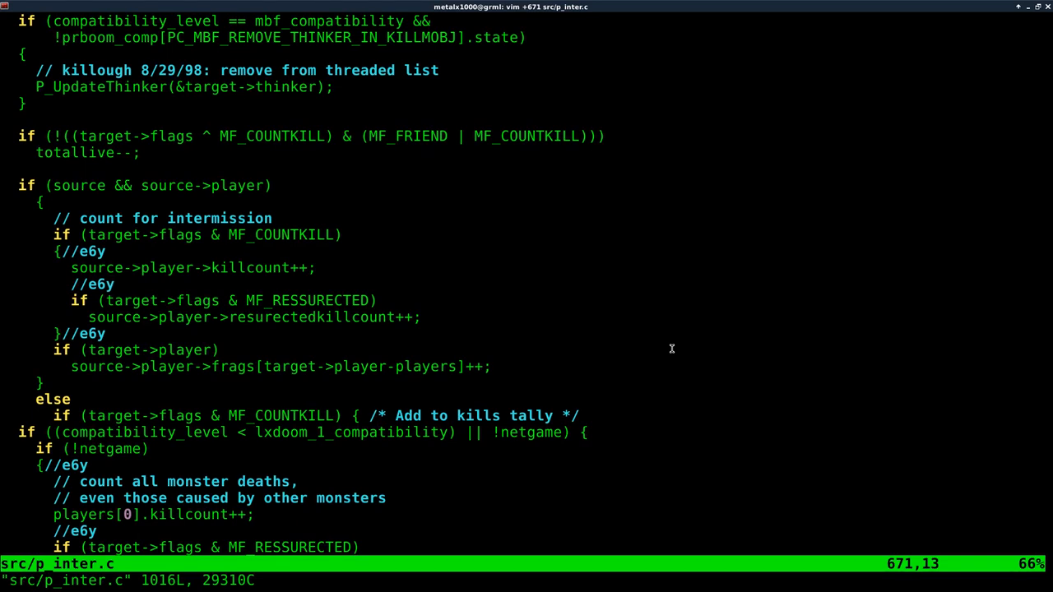
text(:q)
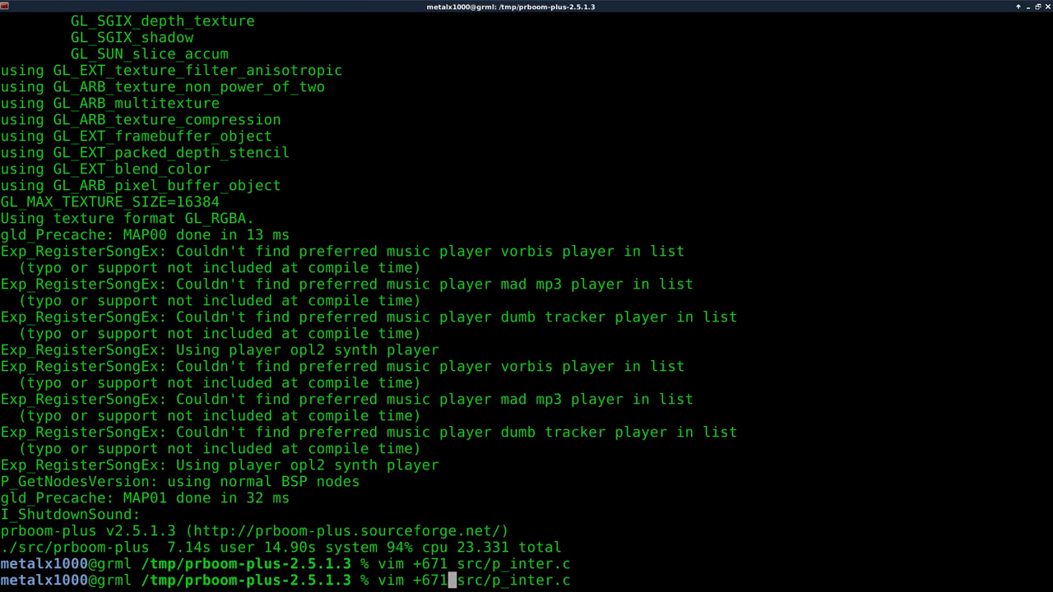
Reopen p_inter.c at line 336, the health bonus pickup code
text(+3)
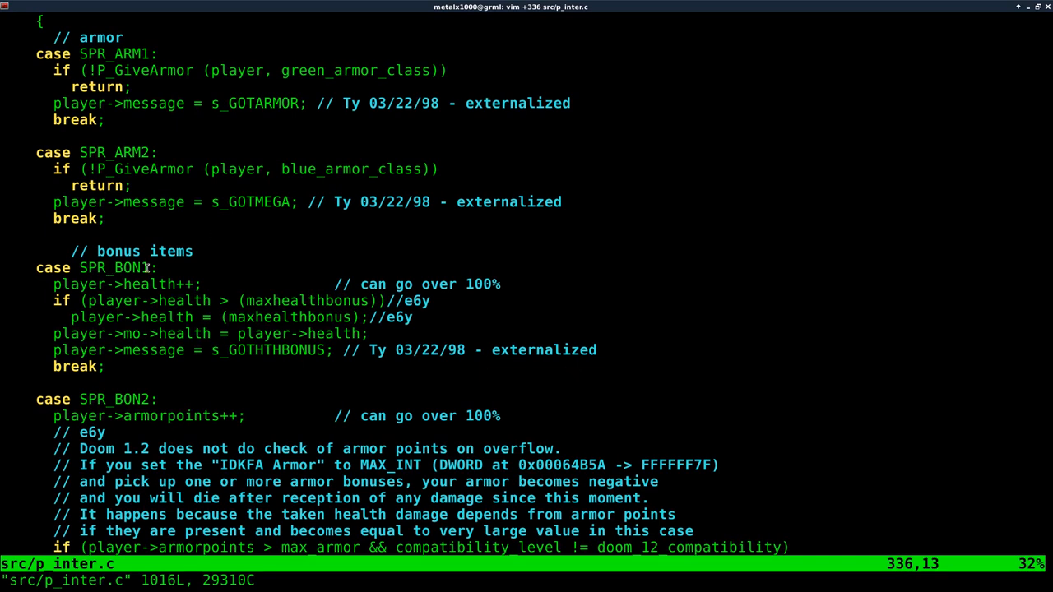
mouse_move(115, 316)
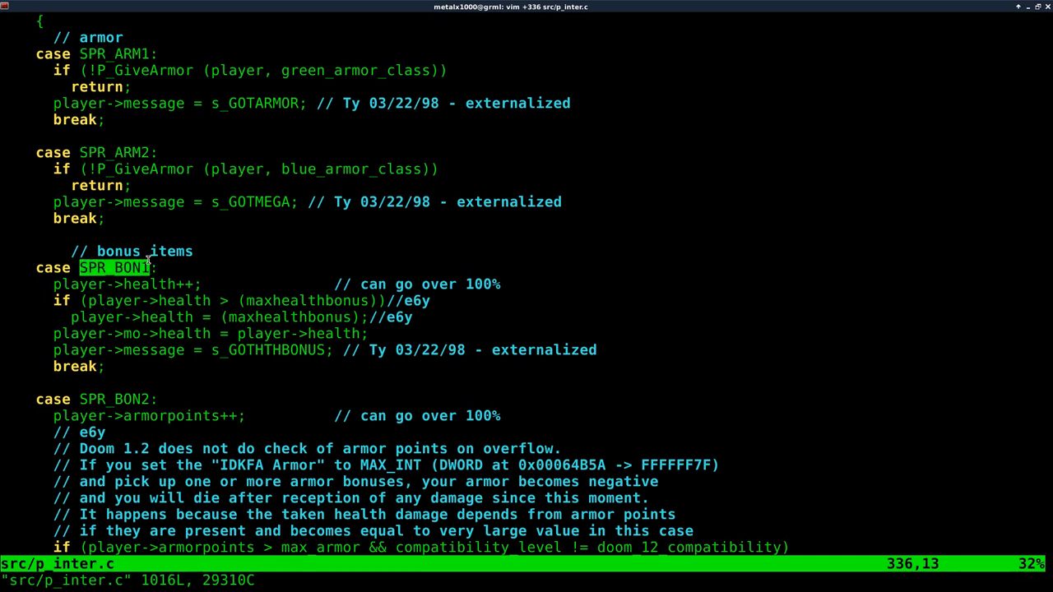
key(n)
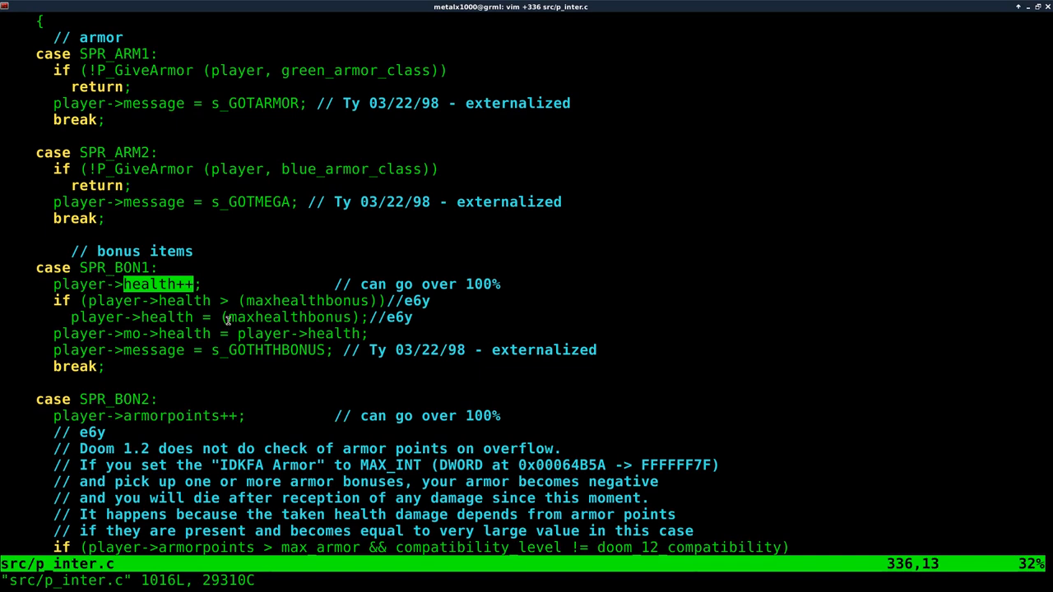
mouse_move(207, 300)
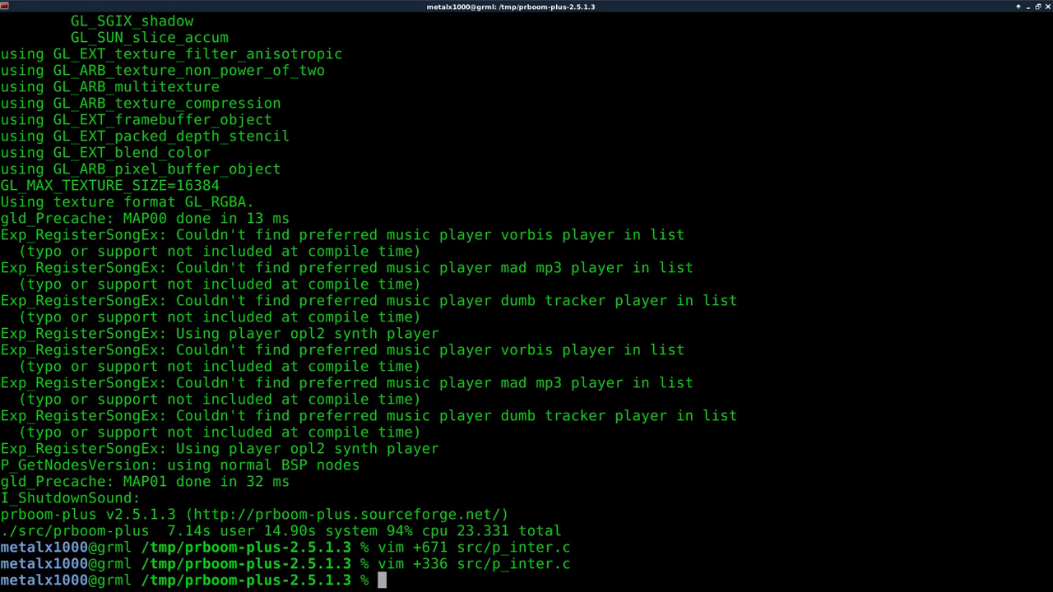
Run grep maxhealthbonus src/* to list every source occurrence
text(gre)
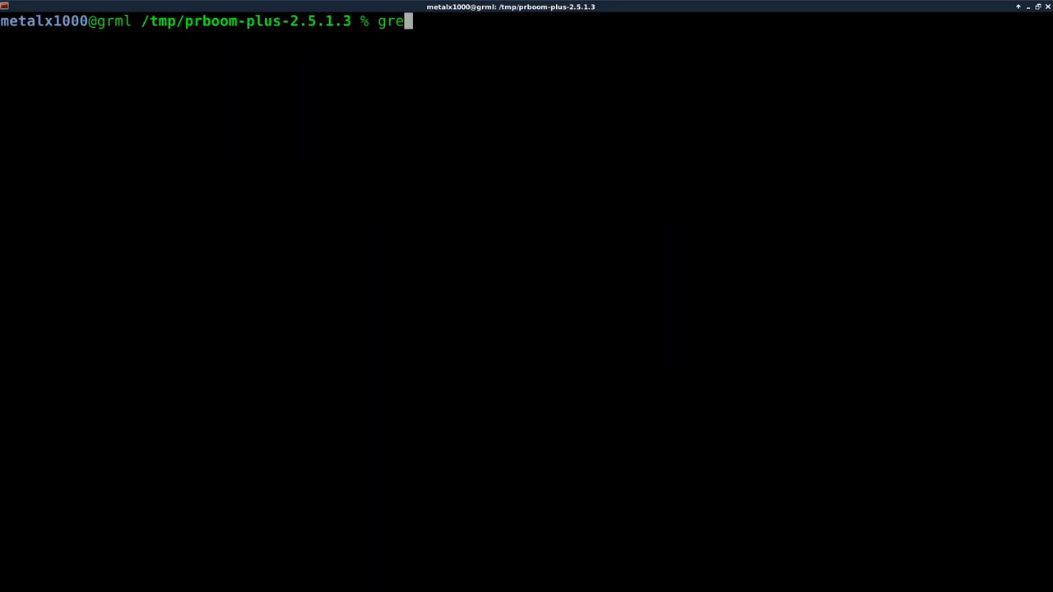
text(p src)
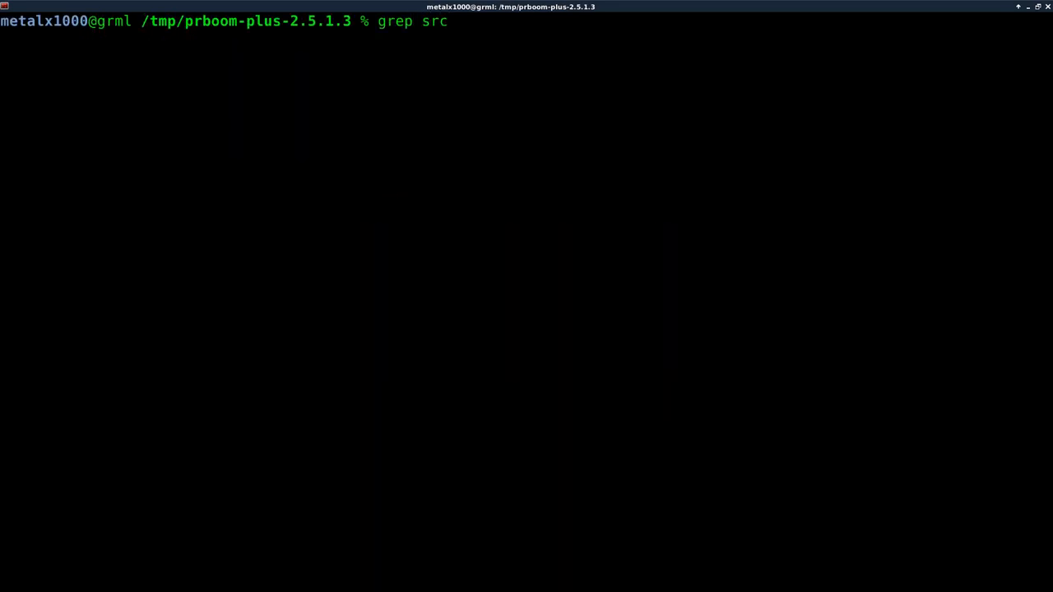
text(/*)
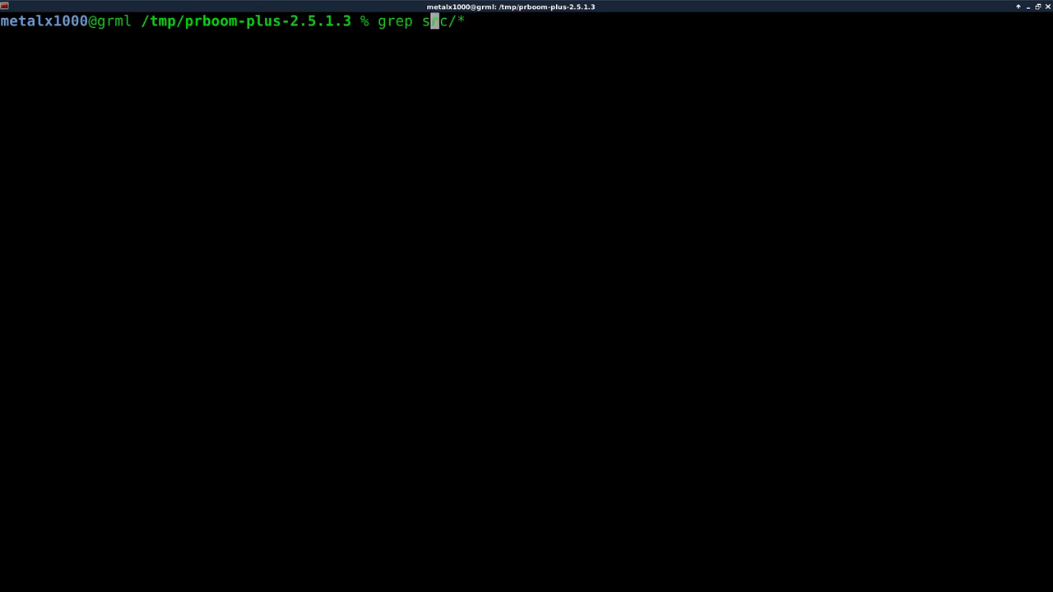
text(maxhealthbonus)
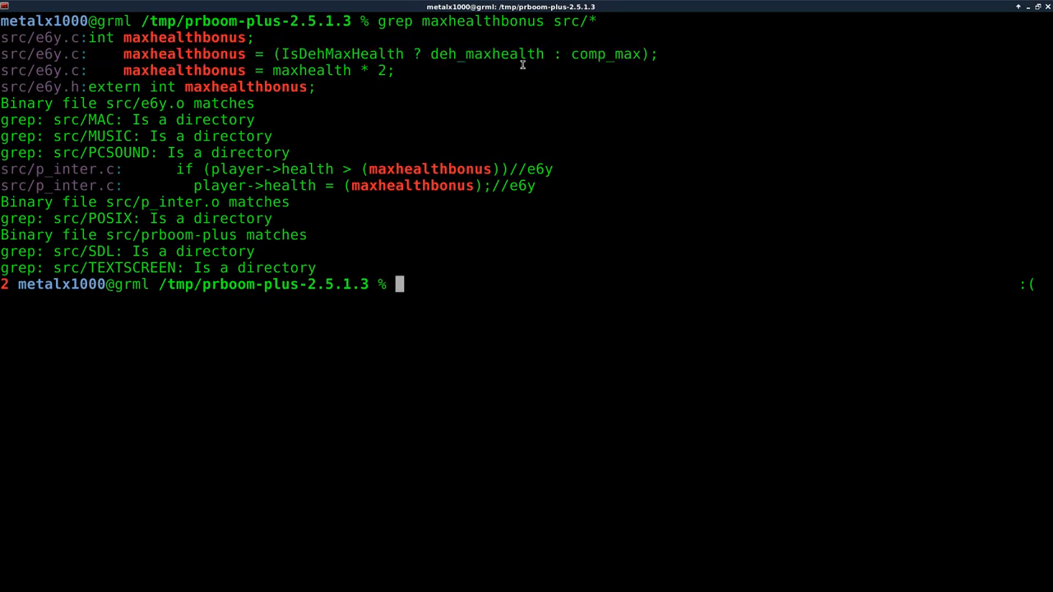
mouse_move(148, 64)
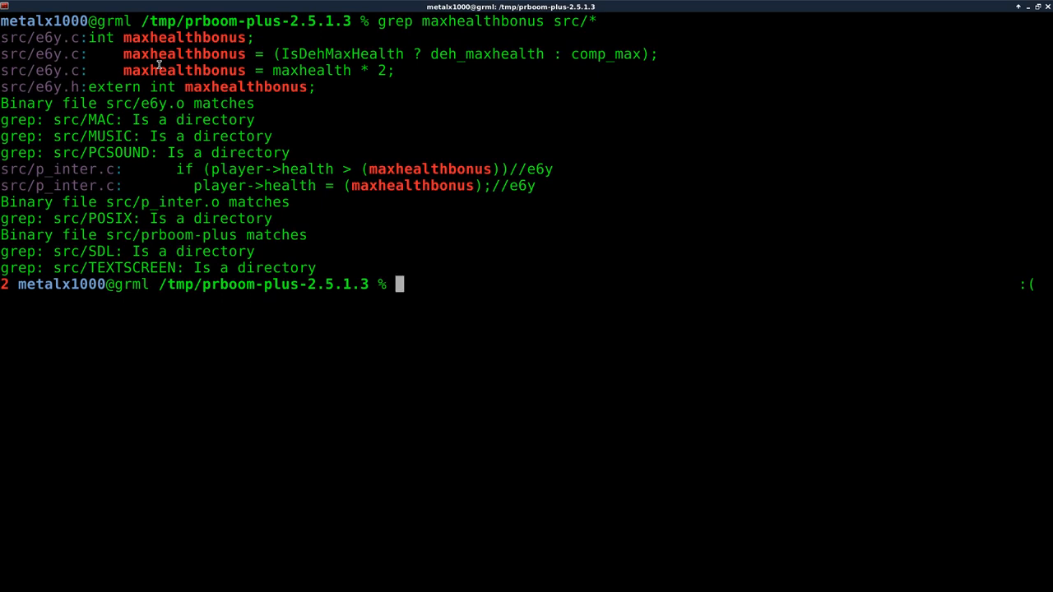
At line 336 replace maxhealthbonus with 1000 in the SPR_BON1 case
text(vim +336 src/p_inter.c)
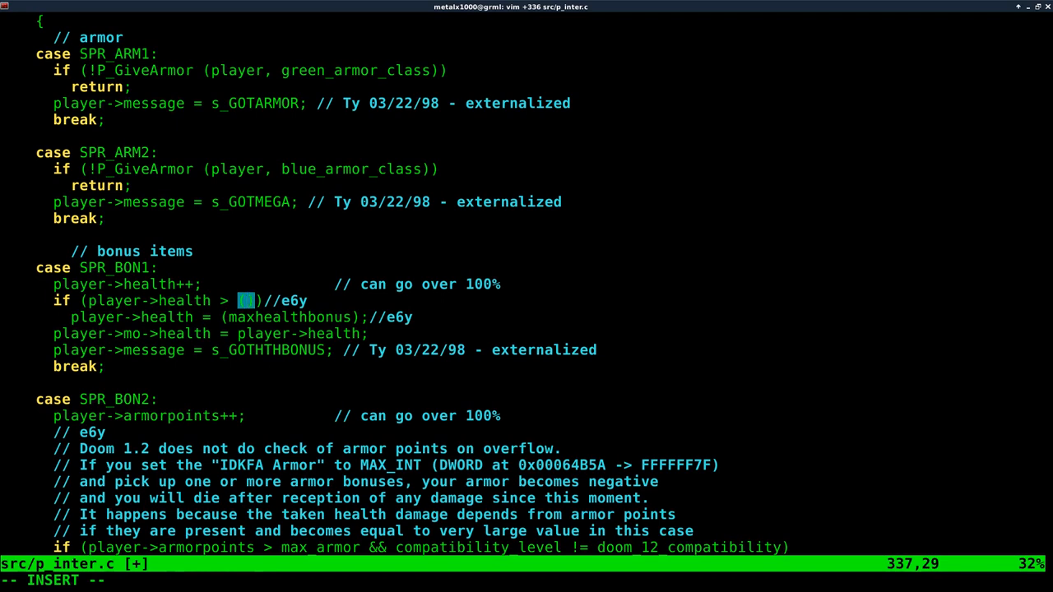
text(000)
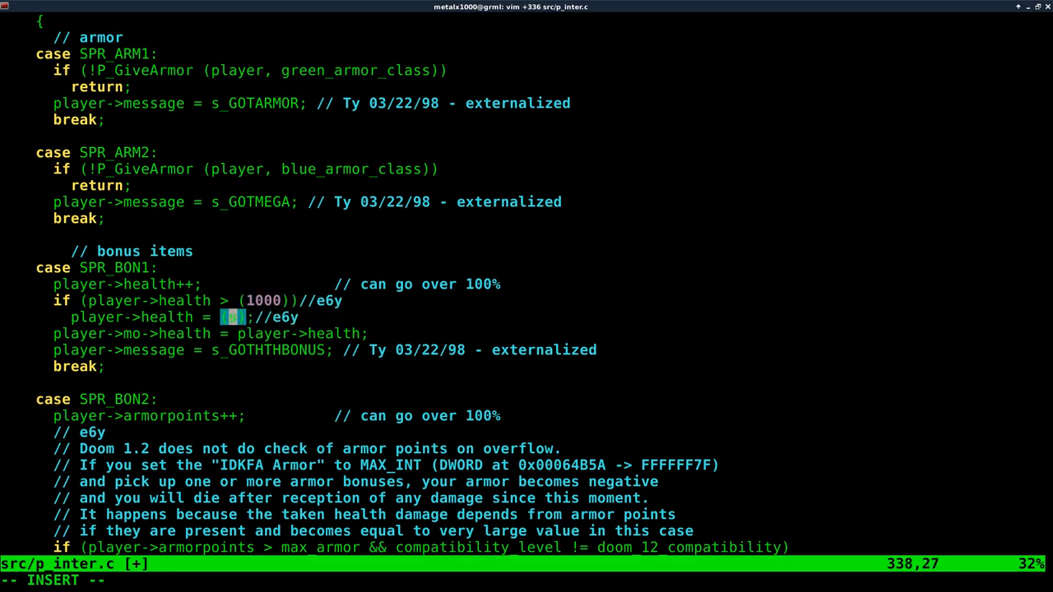
text(100)
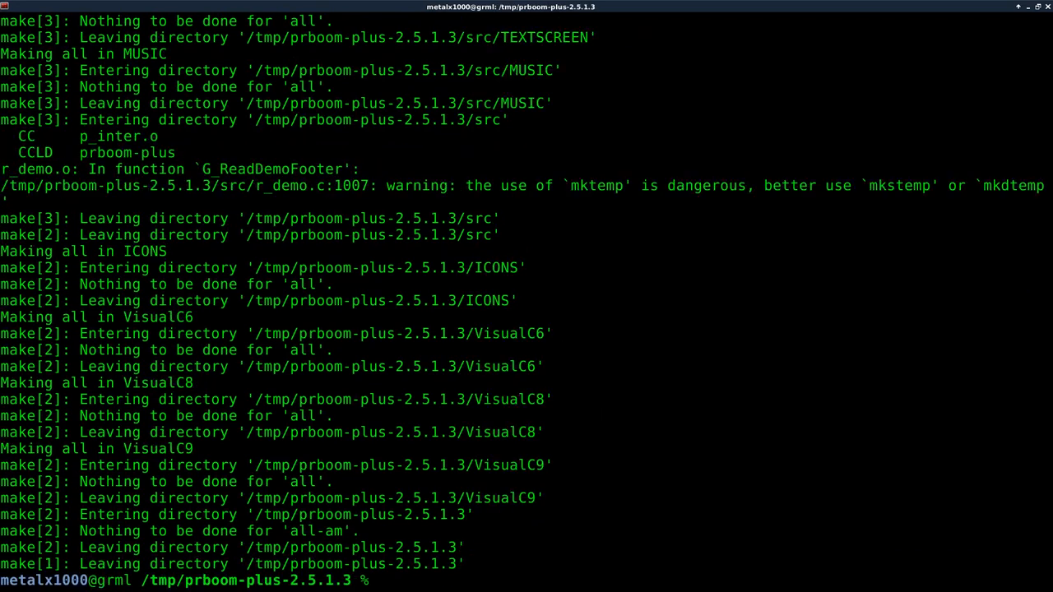
Run ./src/prboom-plus, shoot the zombiemen and grab health bonuses past 900%
text(./src/prboom-plus)
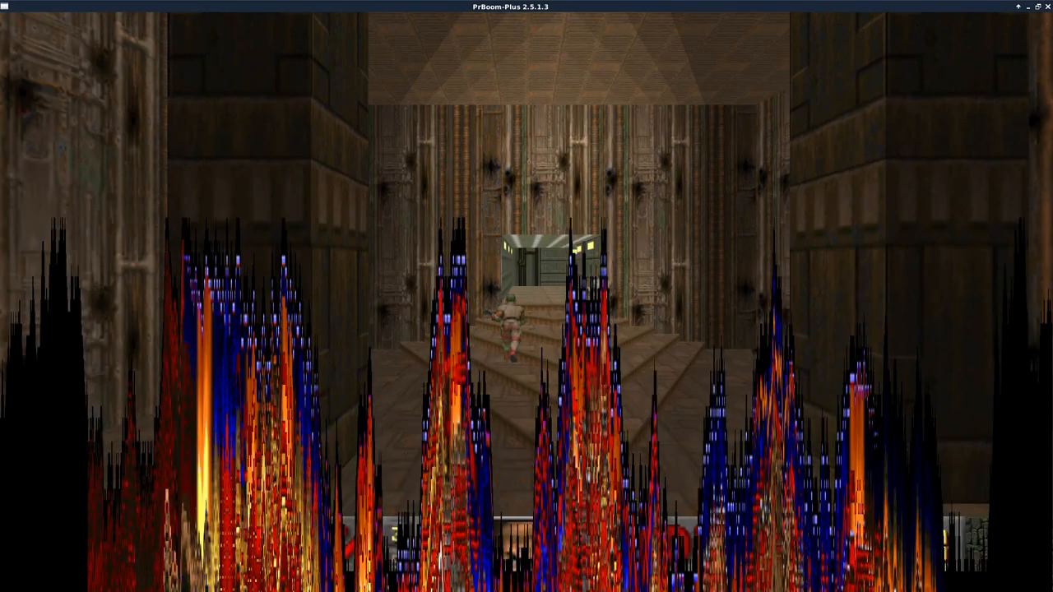
click(527, 329)
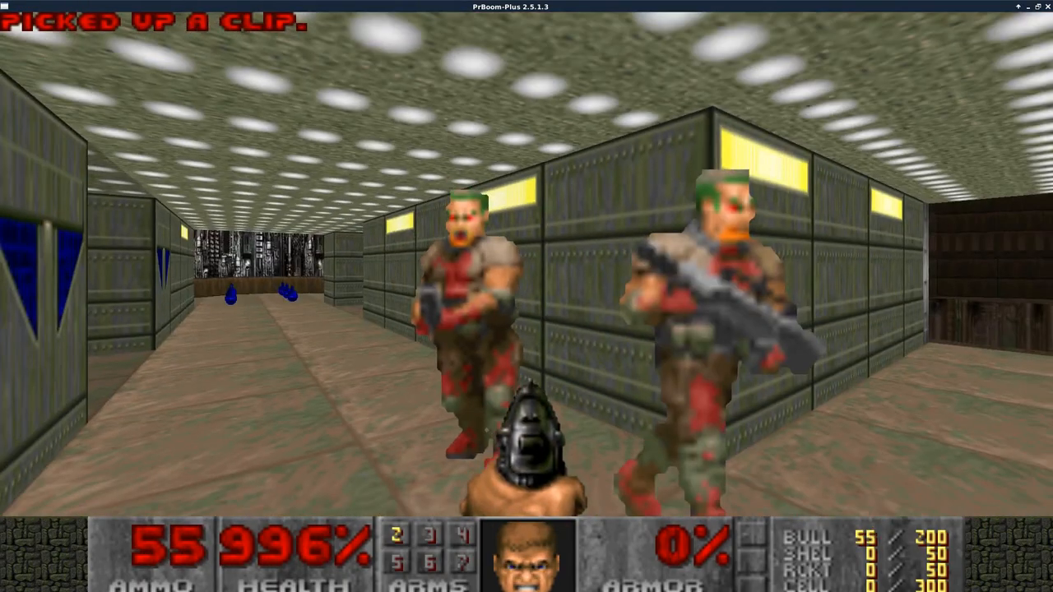
click(527, 329)
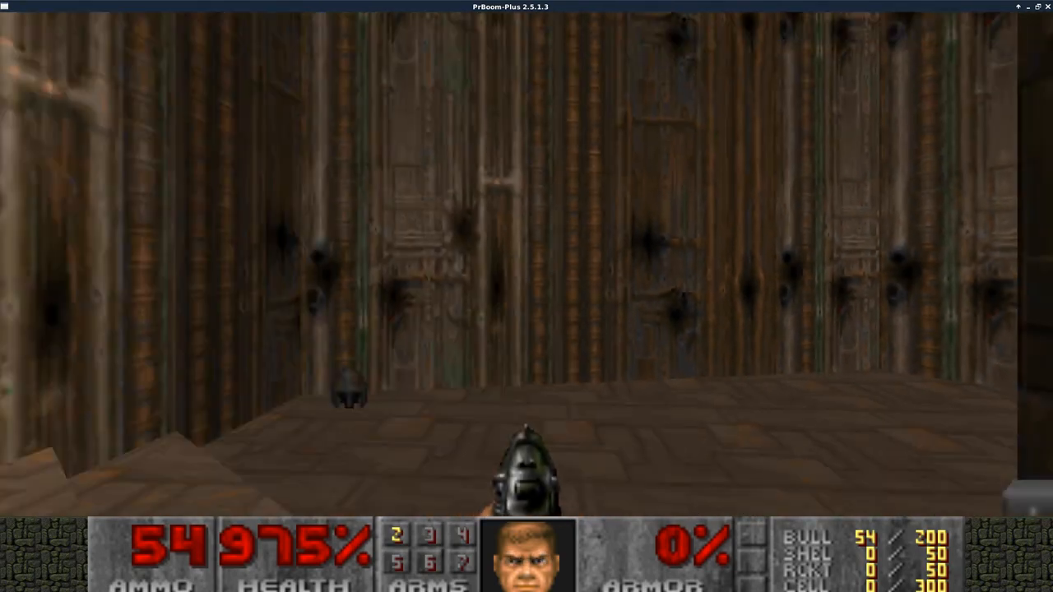
key(w)
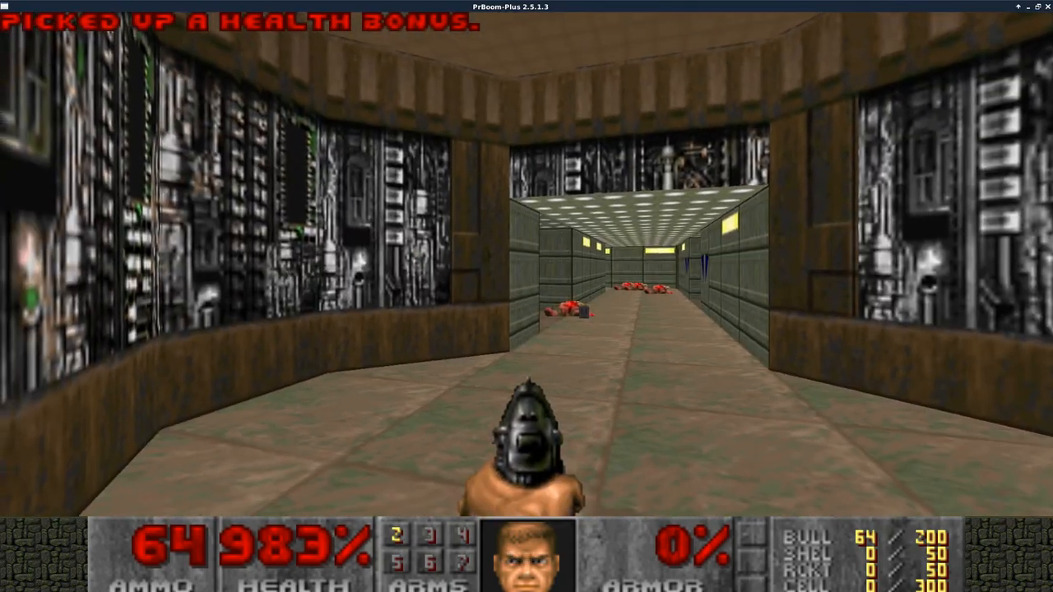
Apply the IDKFA cheat for full weapons, ammo and armor and keep playing
key(Escape)
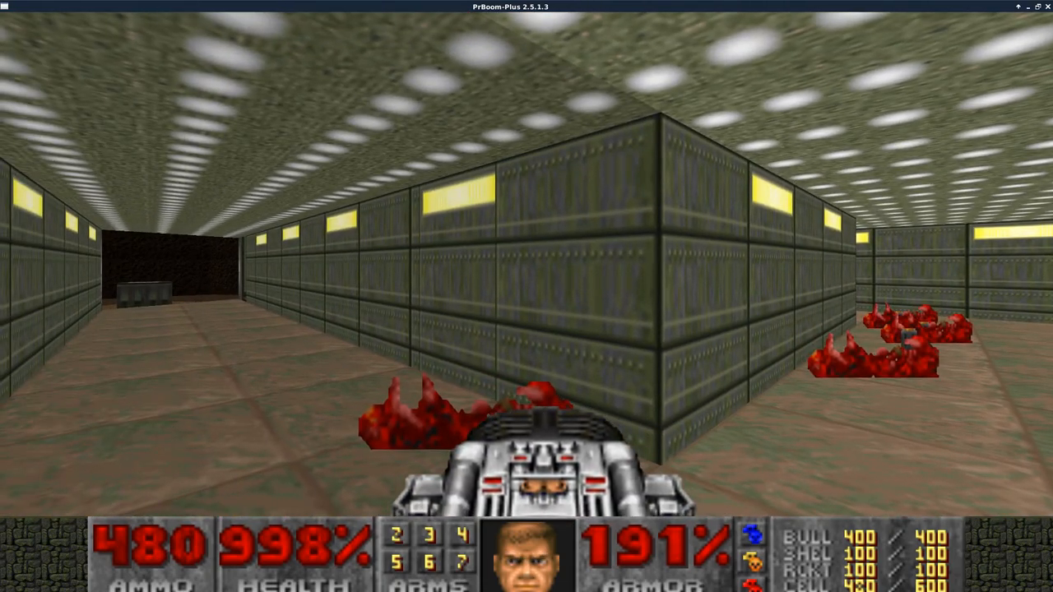
key(w)
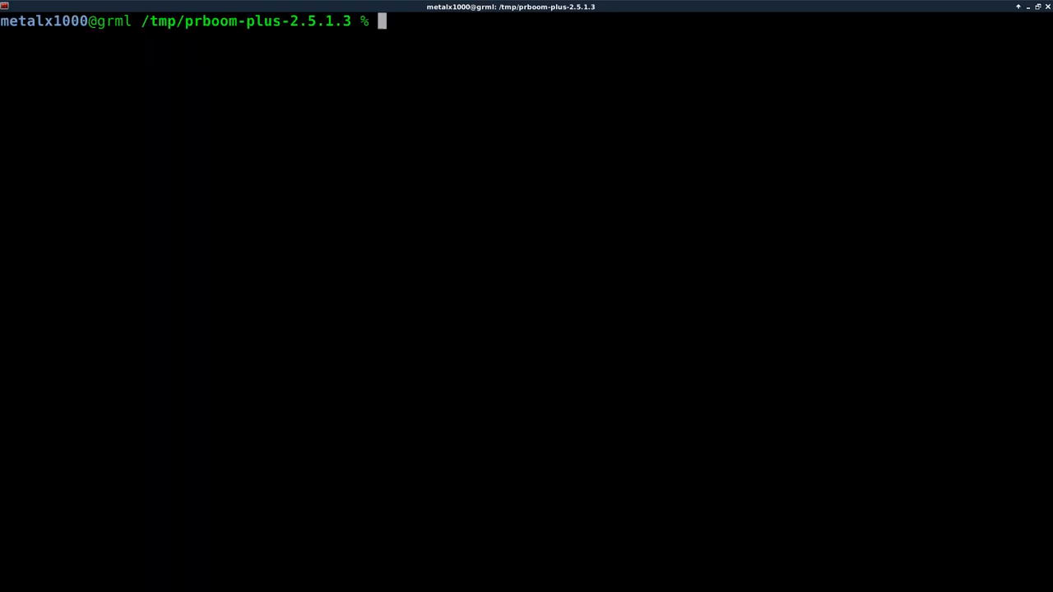
Rebuild with make and relaunch ./src/prboom-plus to play the level
text(make)
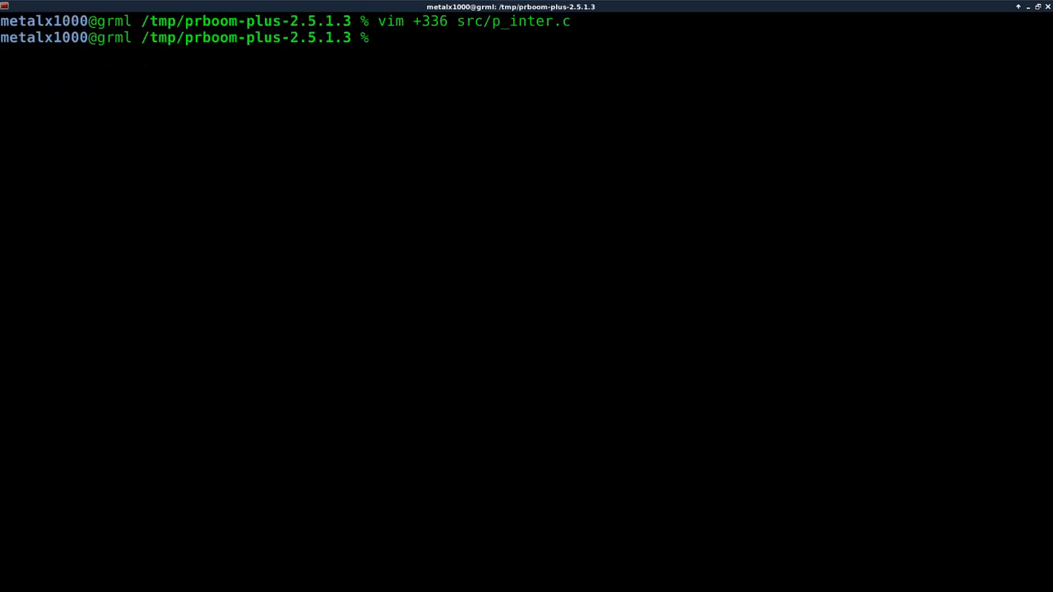
text(./src/prboom-plus)
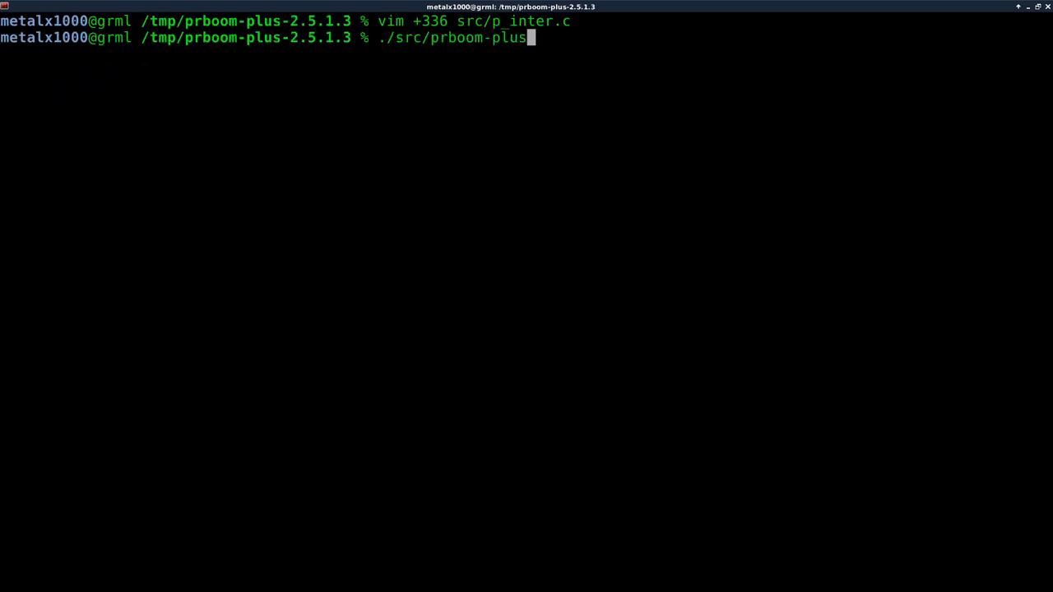
key(Return)
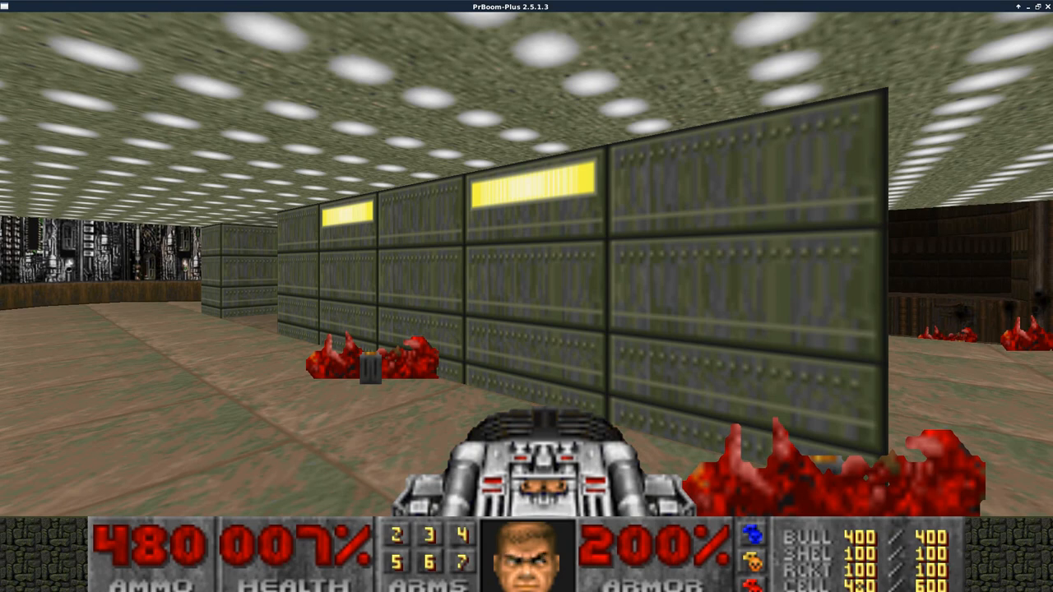
Wrap up the play session before quitting the game back to the shell
key(Tab)
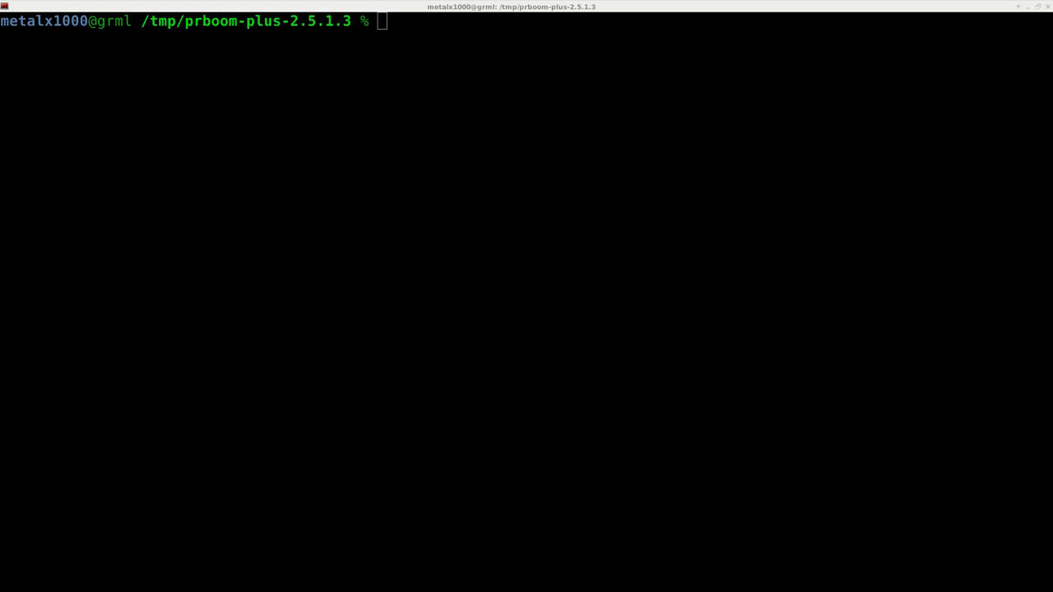
In src/p_inter.c line 671, change killcount++ to killcount+10; so each kill adds 10
text(vim +671 src/p_inter.c)
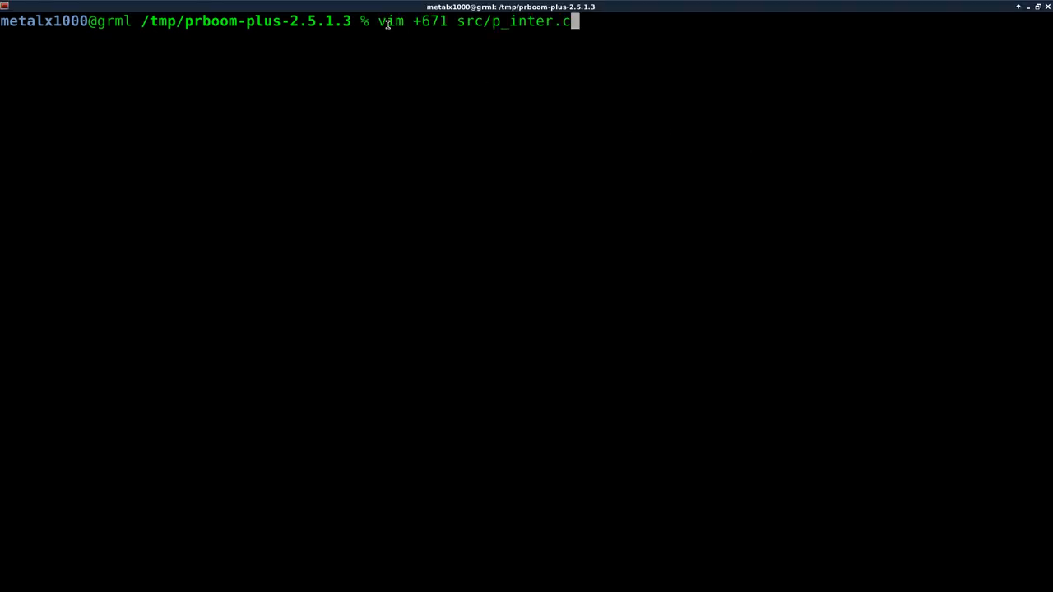
double_click(435, 20)
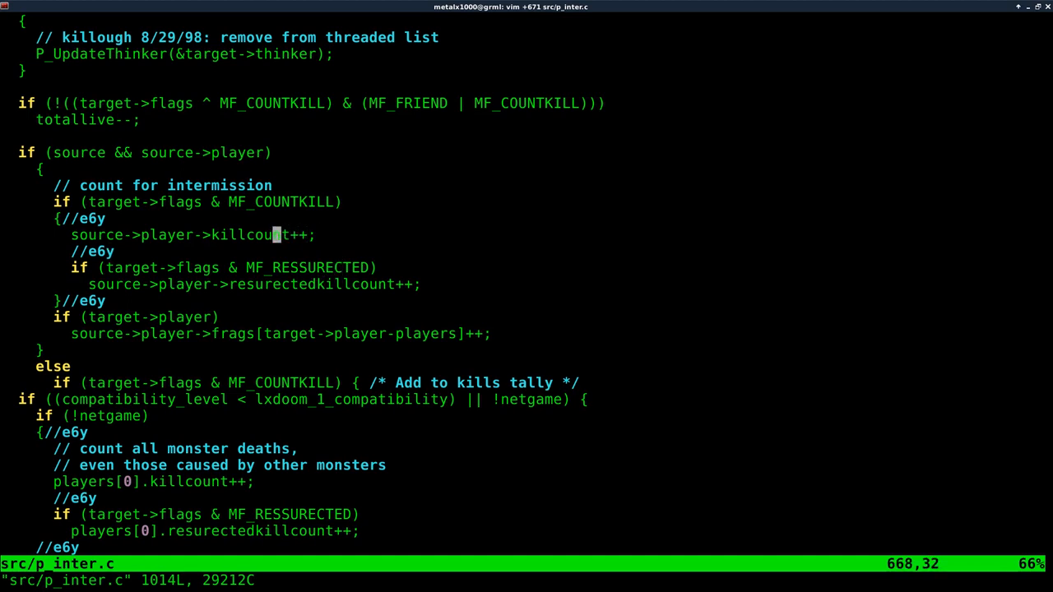
key(l)
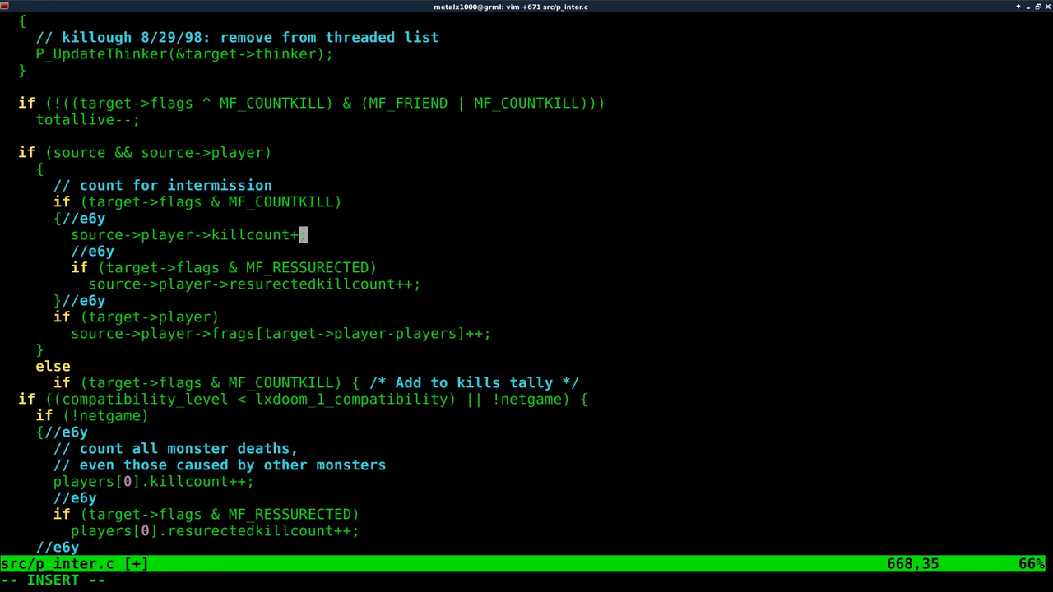
text(10)
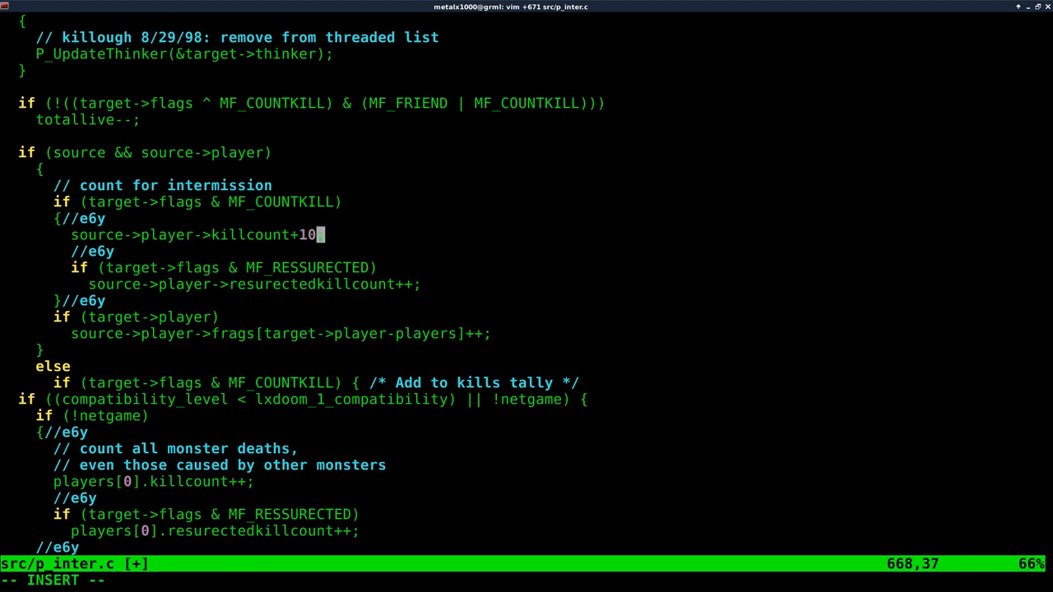
text(;)
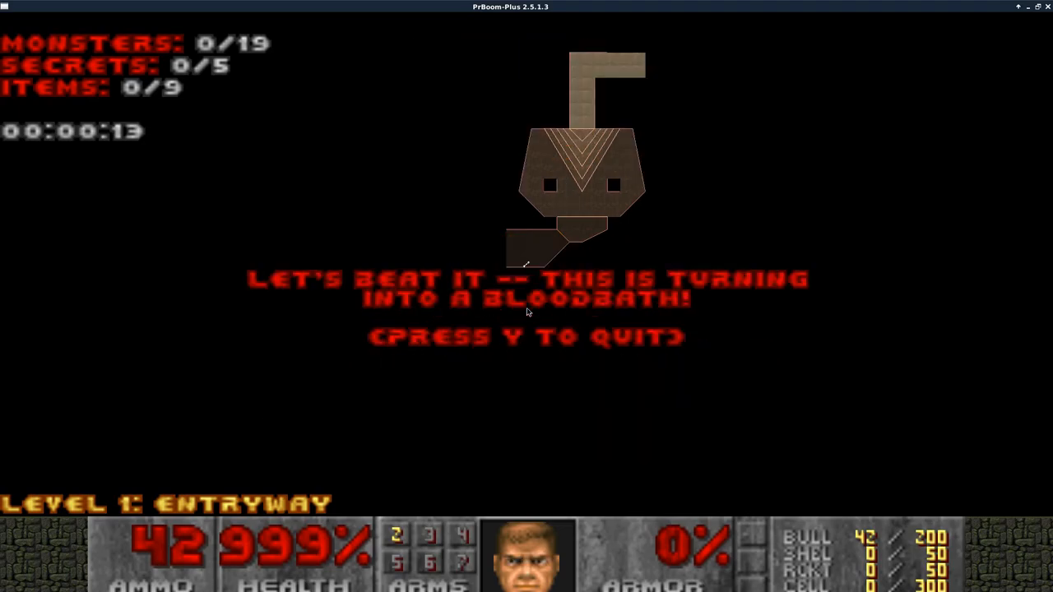
Confirm Quit Game with Y to return from Entryway to the shell
key(y)
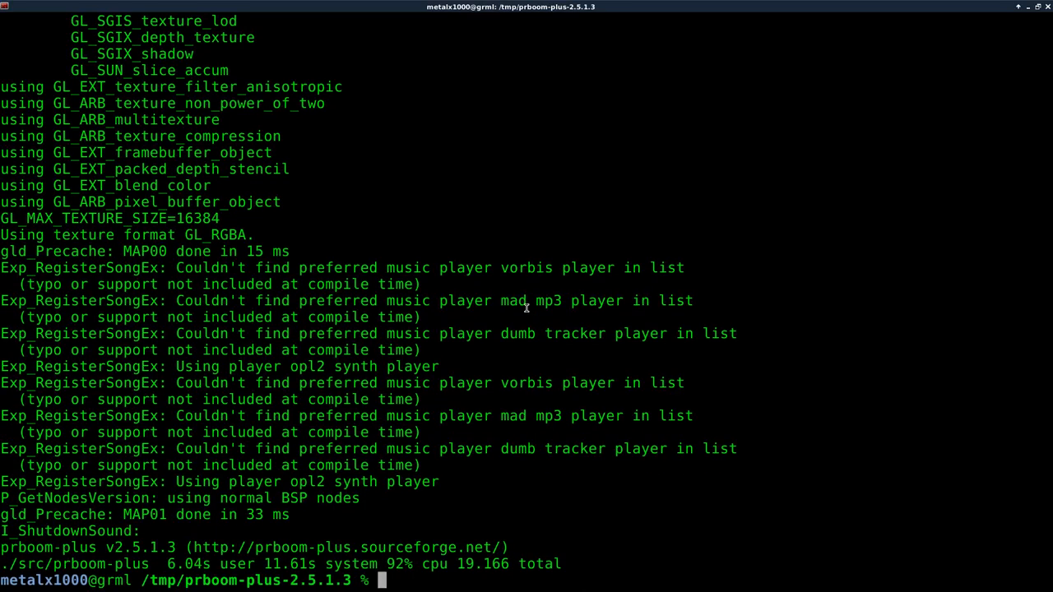
Reopen src/p_inter.c at line 671 and begin a new killcount line in insert mode
text(./src/prboom-plus)
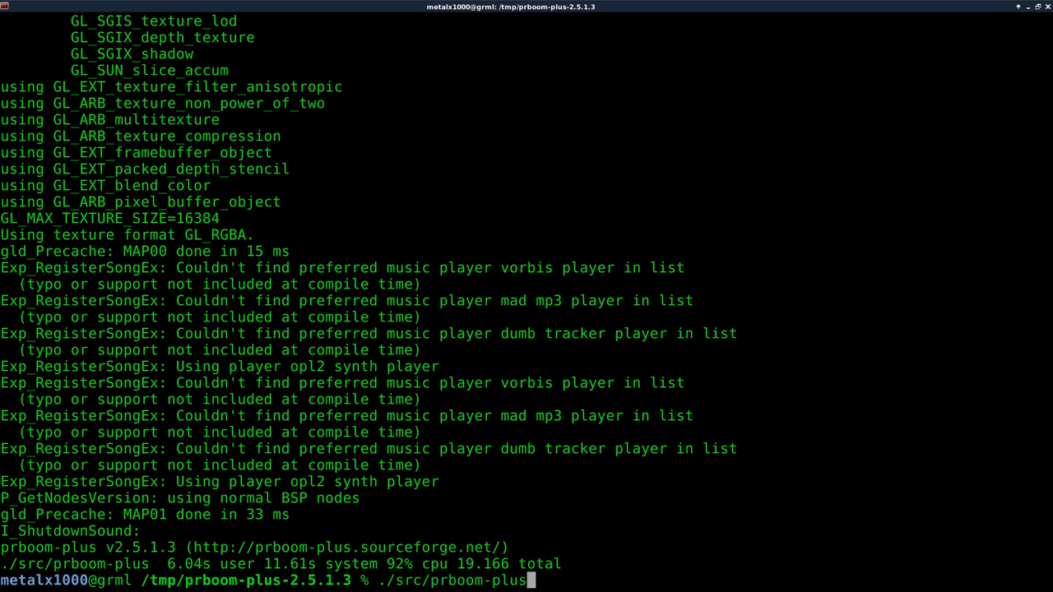
text(vim +671 src/p_inter.c)
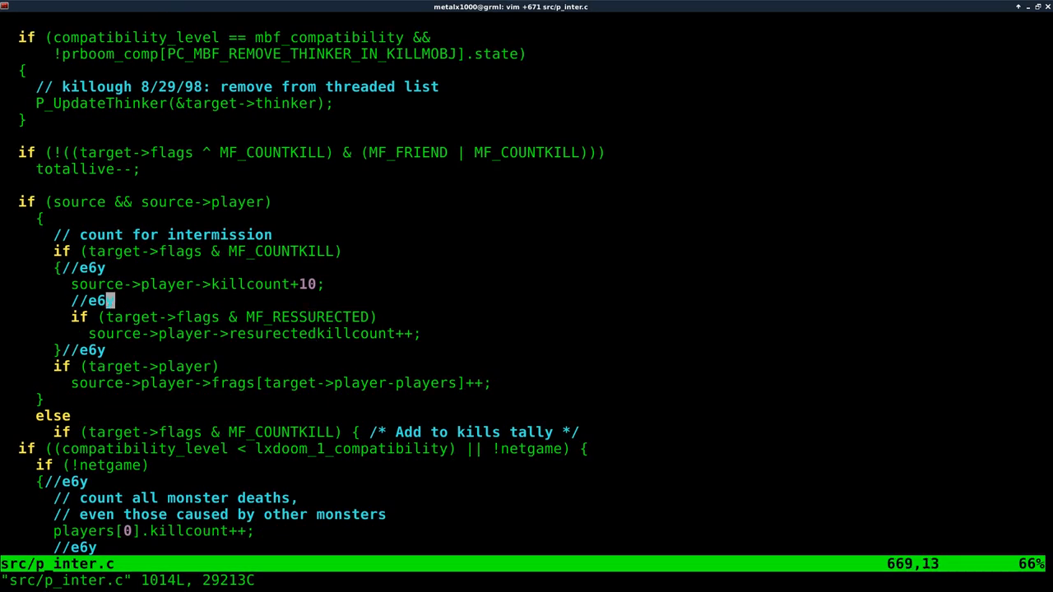
key(i)
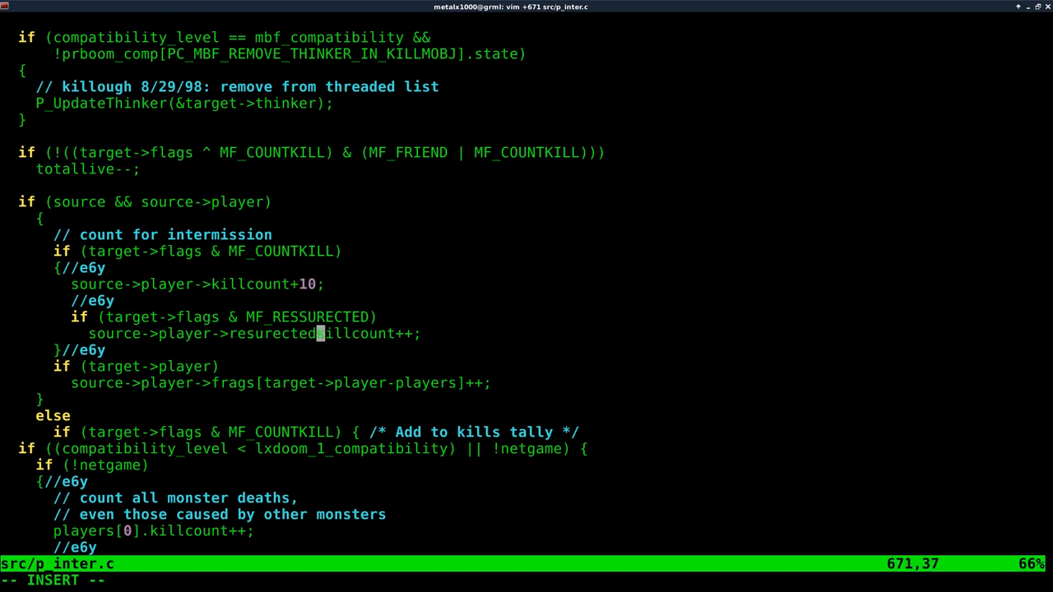
text(killcount)
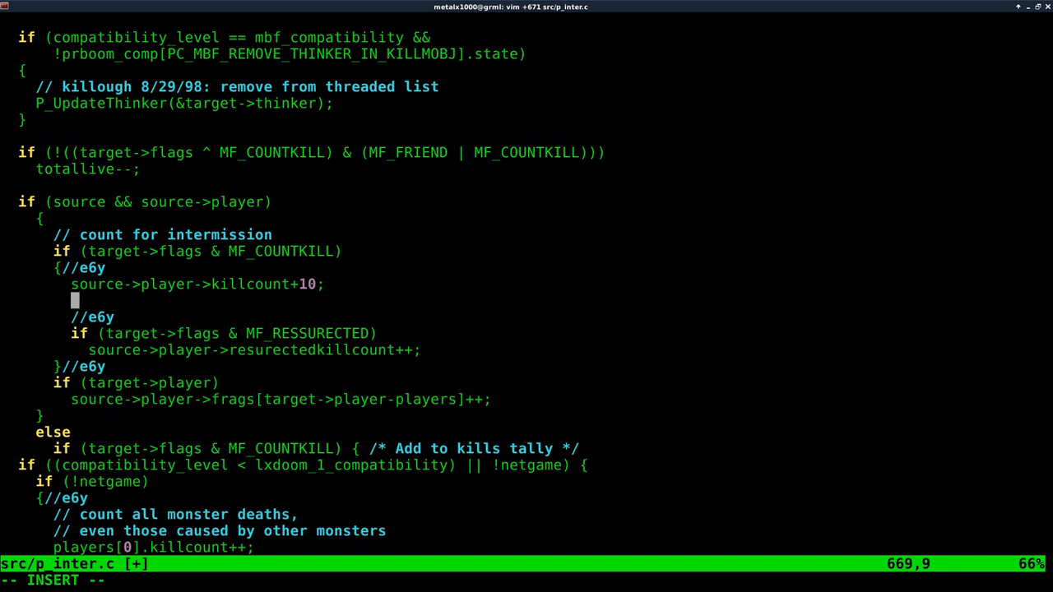
Add printf("You have killed %i enemies!\n", source->player->killcount); below the killcount line
text(print)
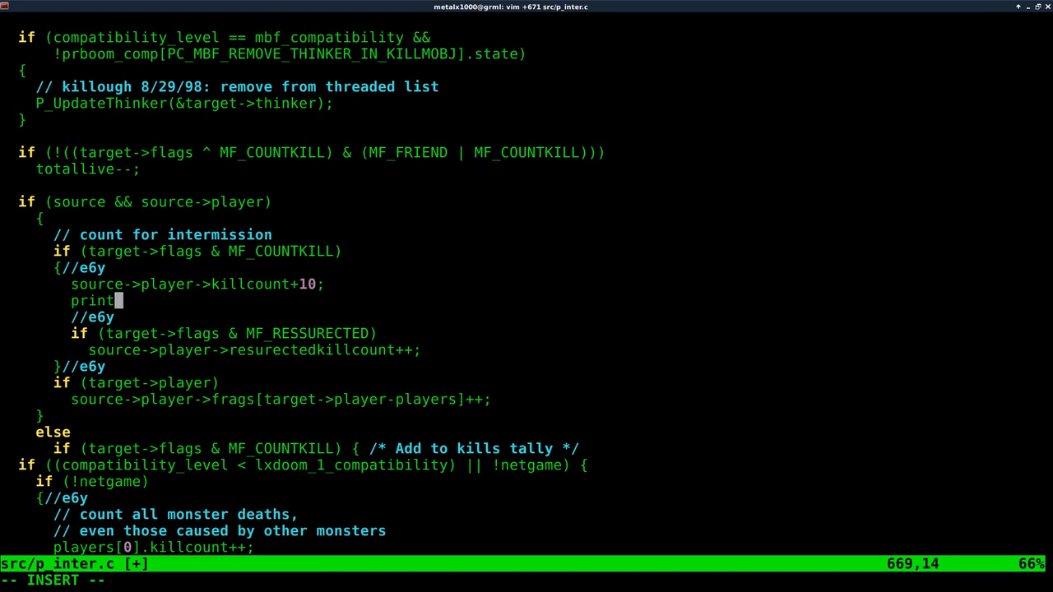
text(f)
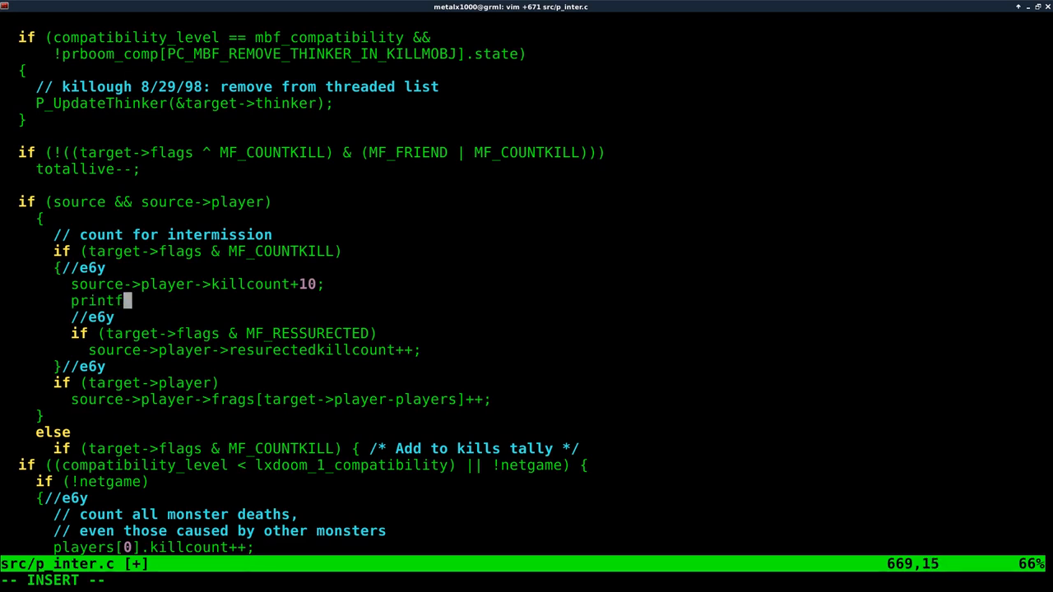
text(();)
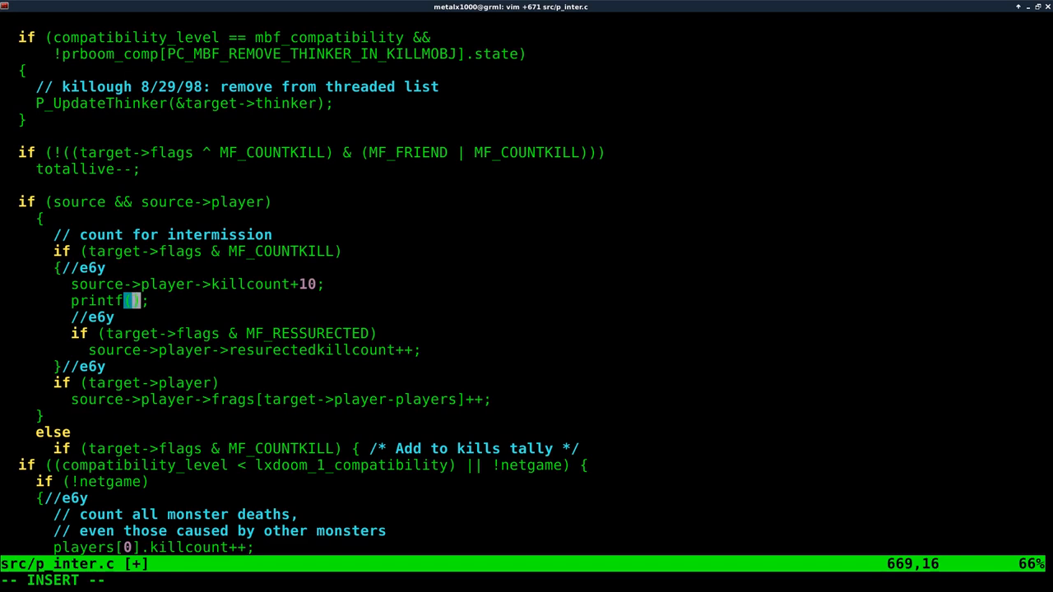
text("Y)
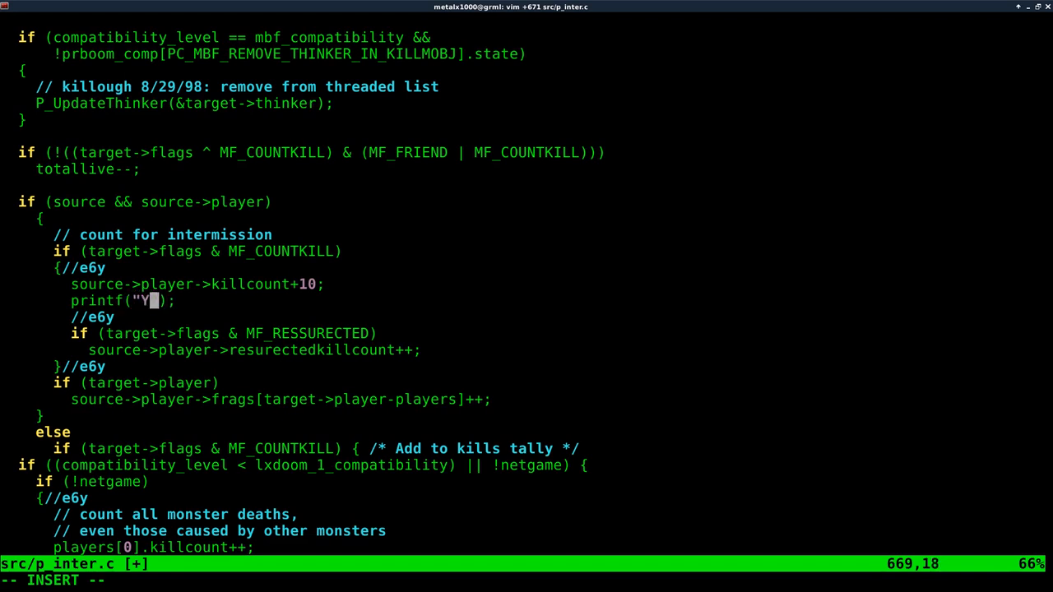
text(ou have killed)
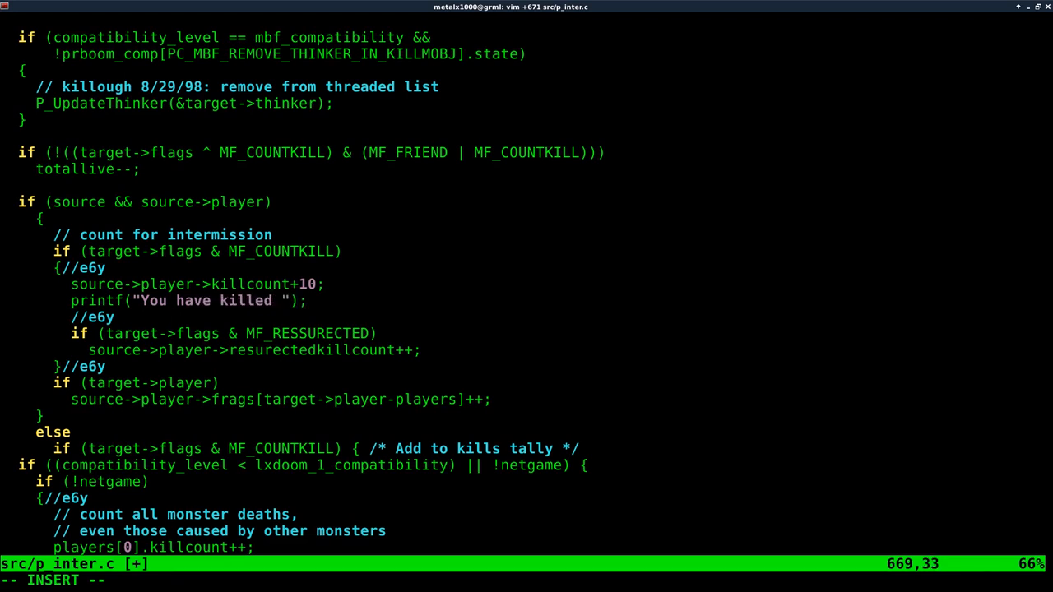
text(%i)
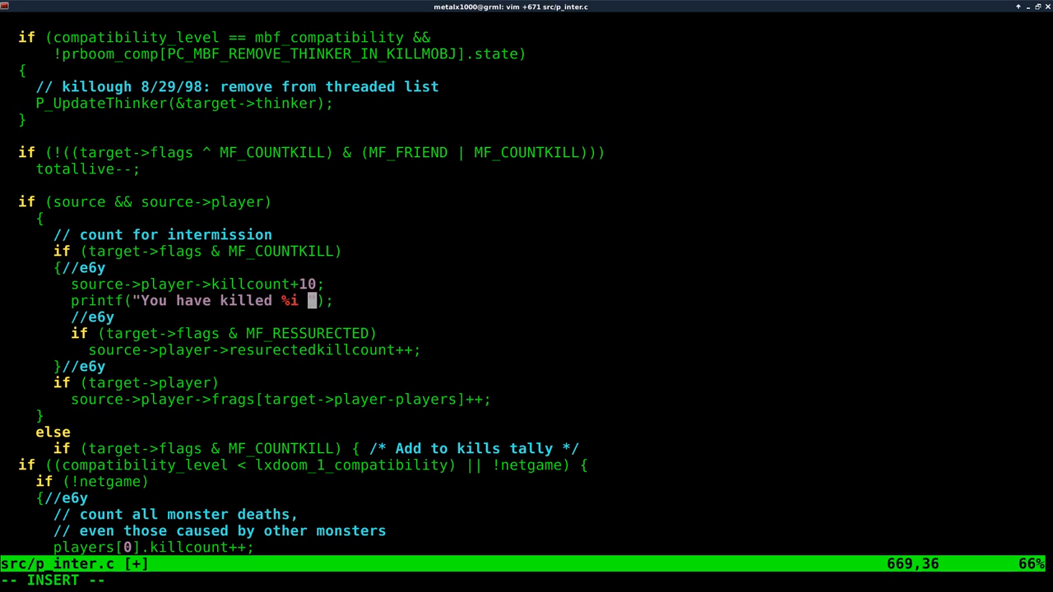
text(enem)
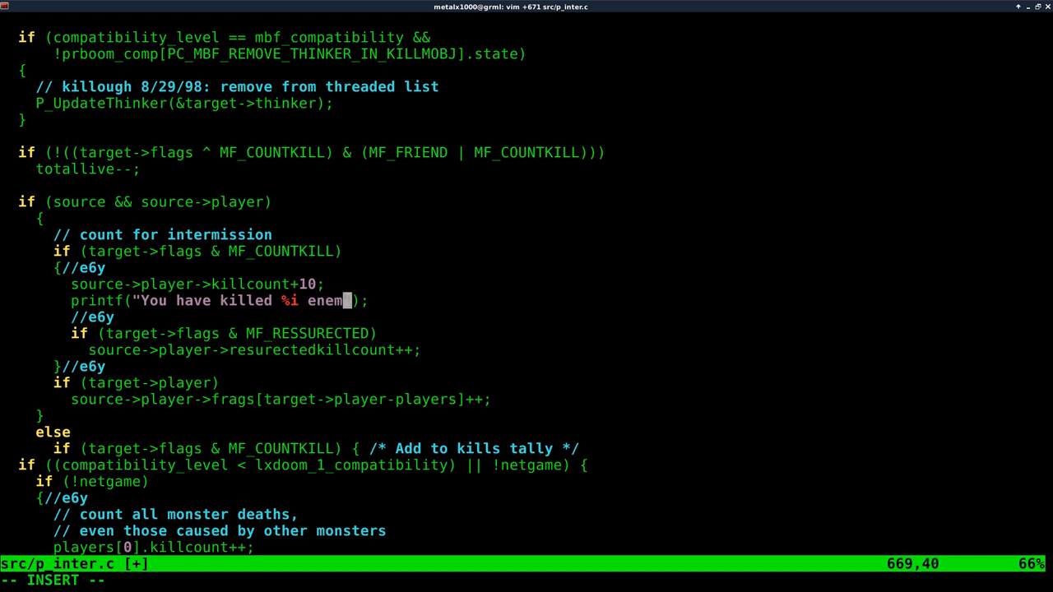
text(i)
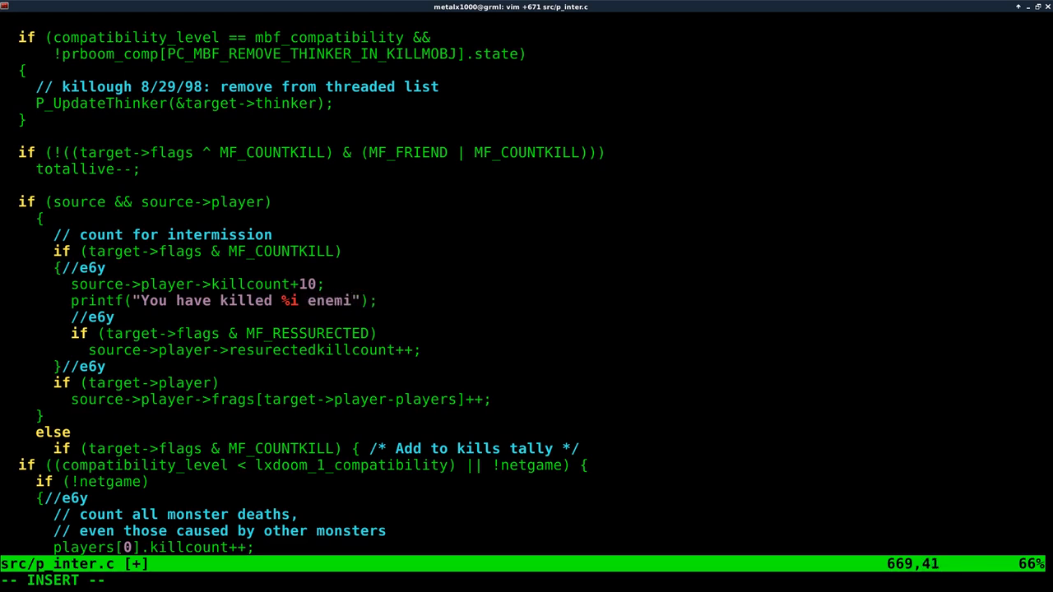
text(es)
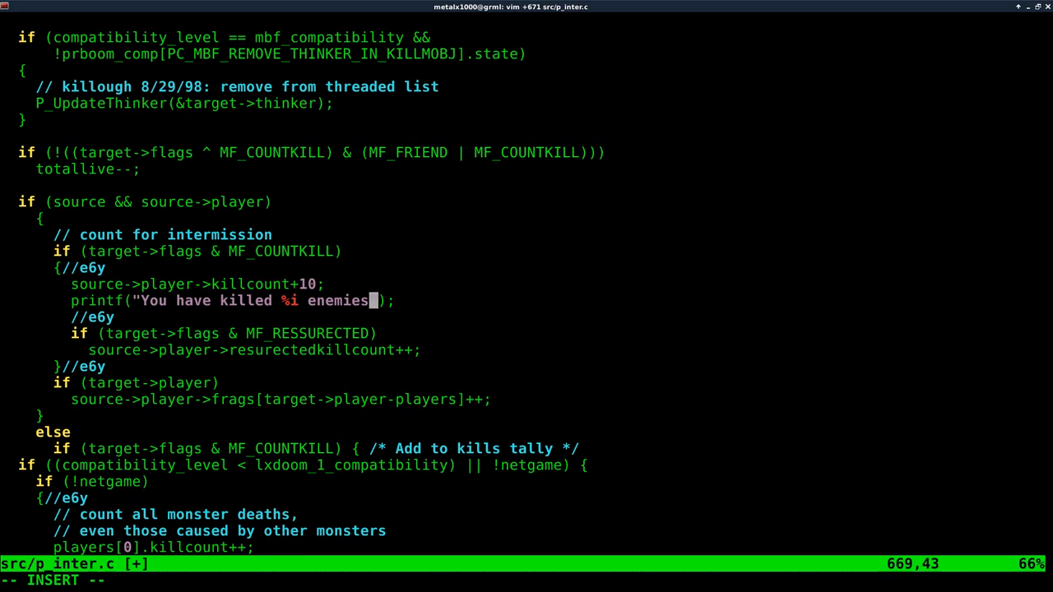
text(!)
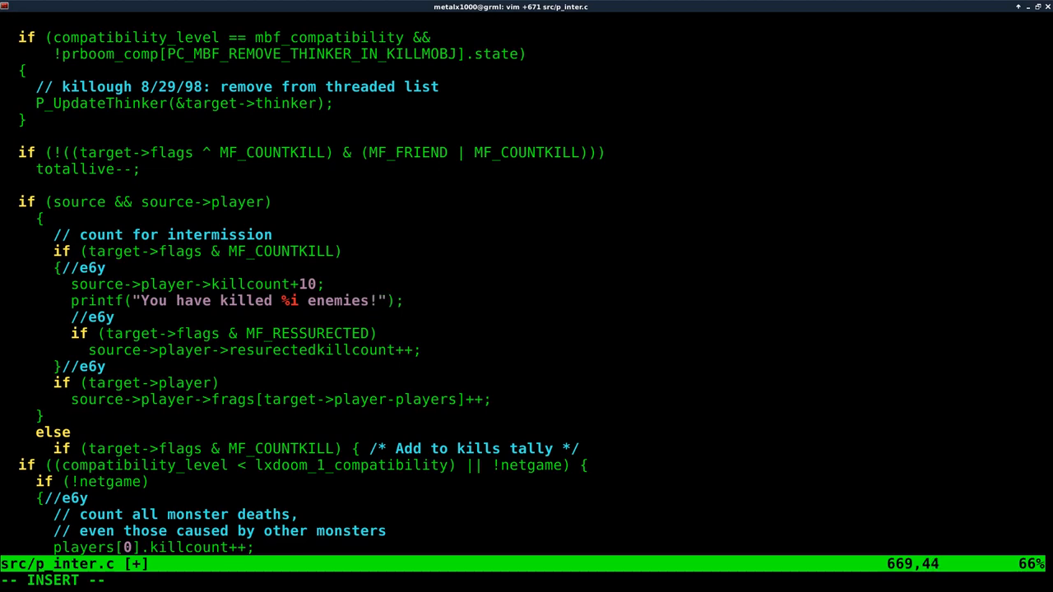
text(\n)
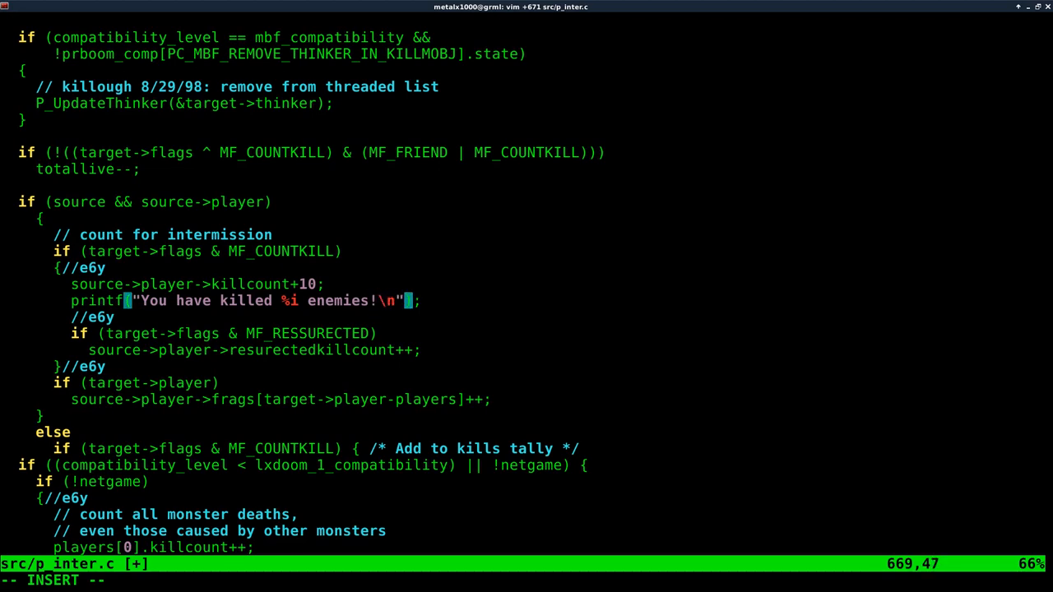
text(,)
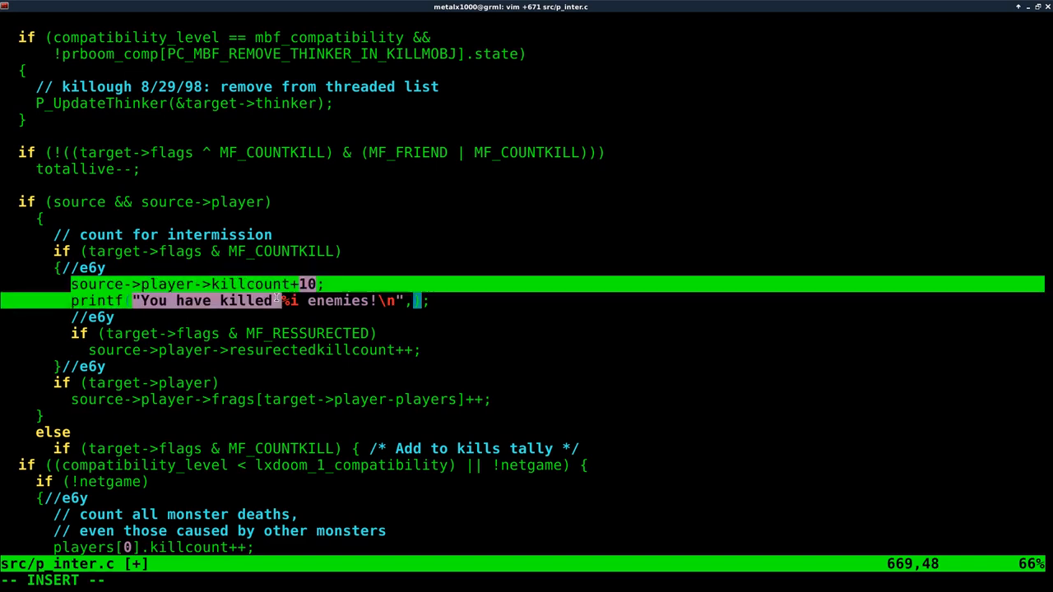
text(source->player->killcount)
text(./src/prboom-plus)
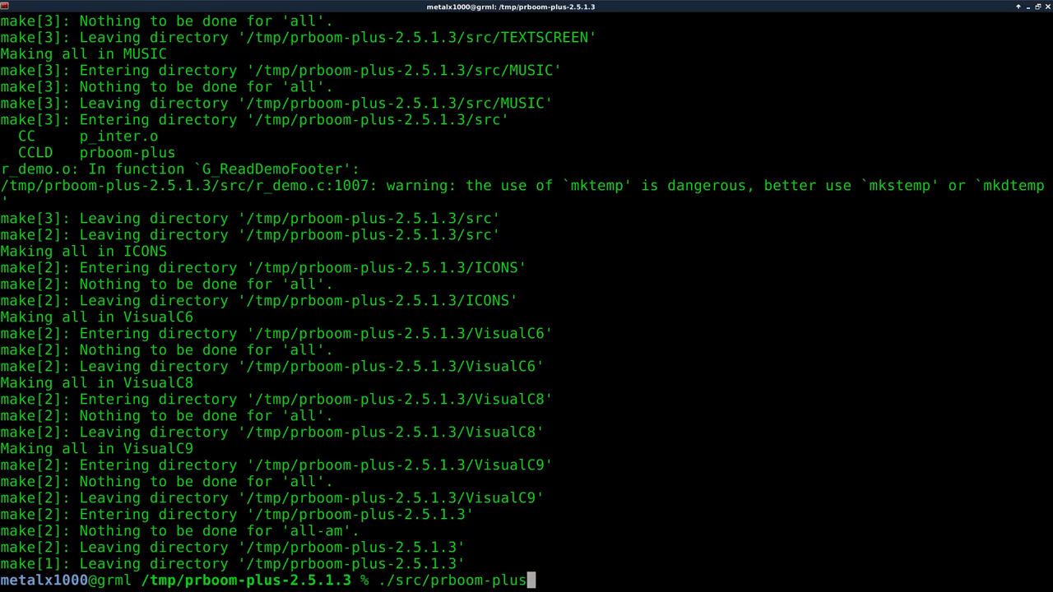
Revisit src/p_inter.c and run the rebuilt binary so the shell prints kill messages
text(vim +62 src/p_inter.c)
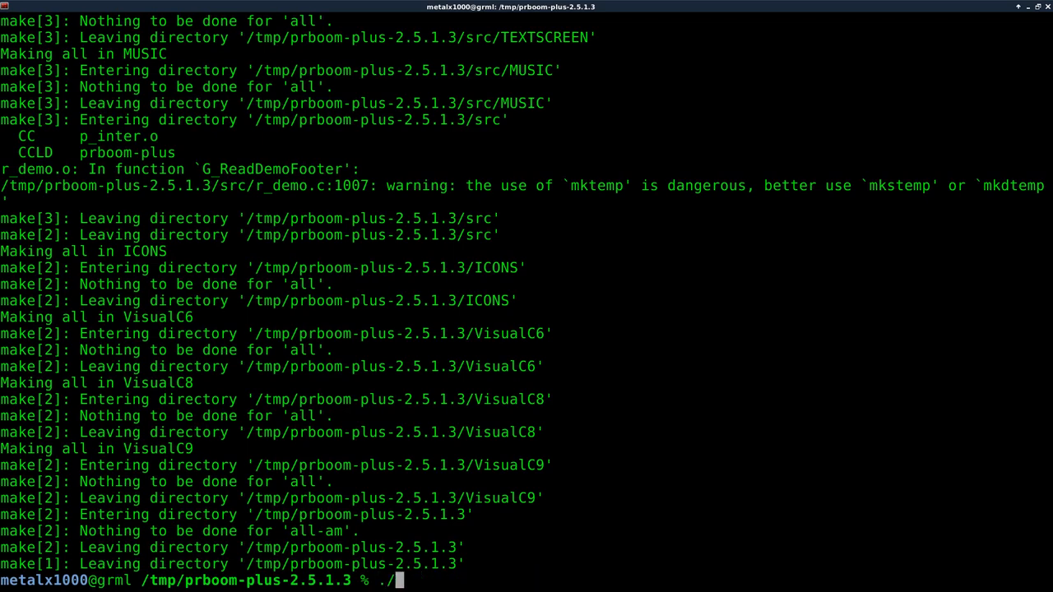
text(src/p)
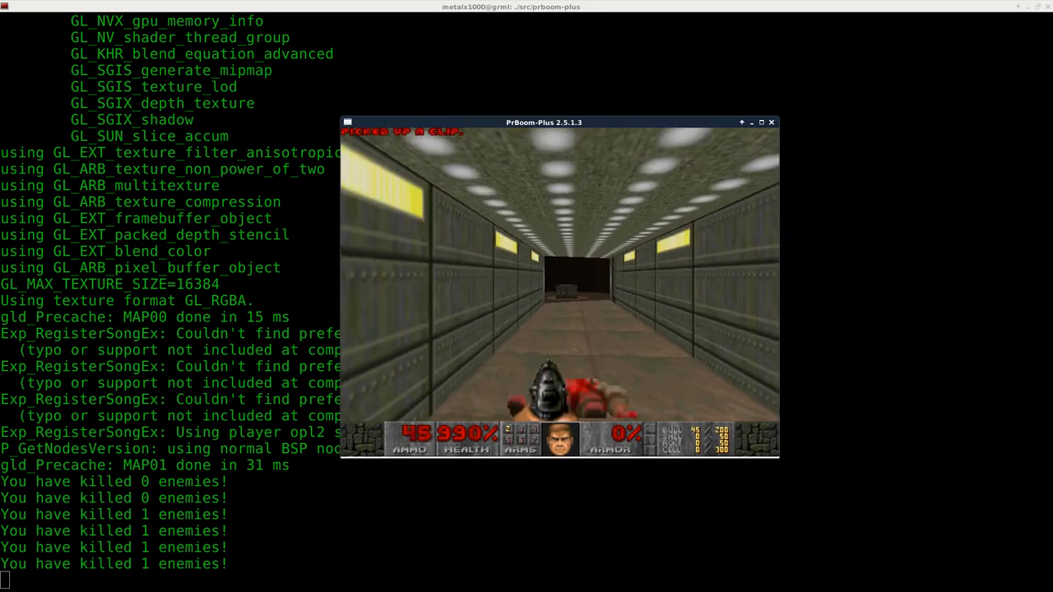
Quit the game and reopen src/p_inter.c at line 671 to revise the kill-count code
click(770, 122)
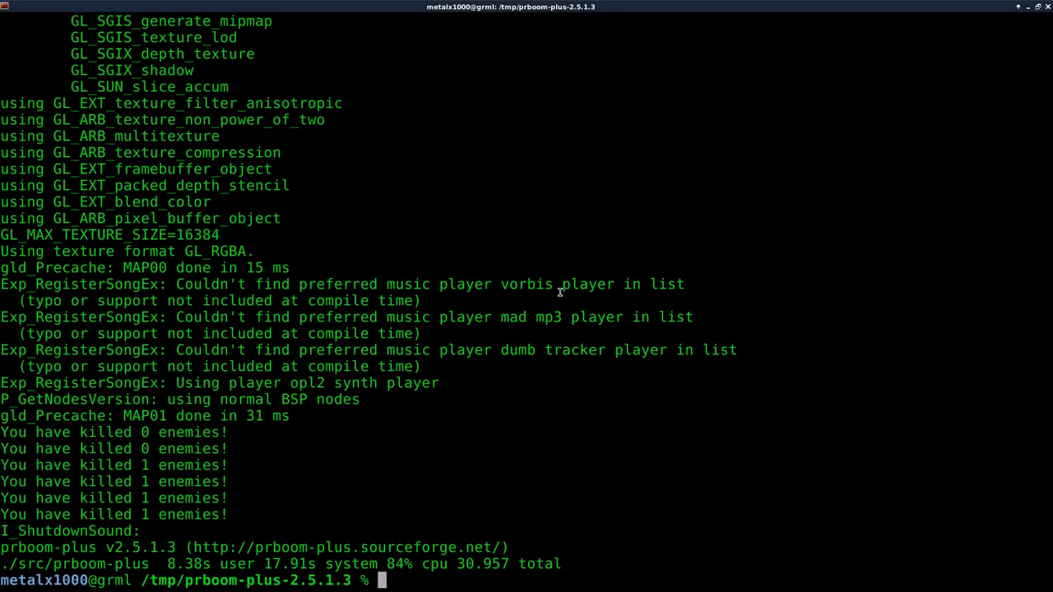
text(vim +671 src/p_inter.c)
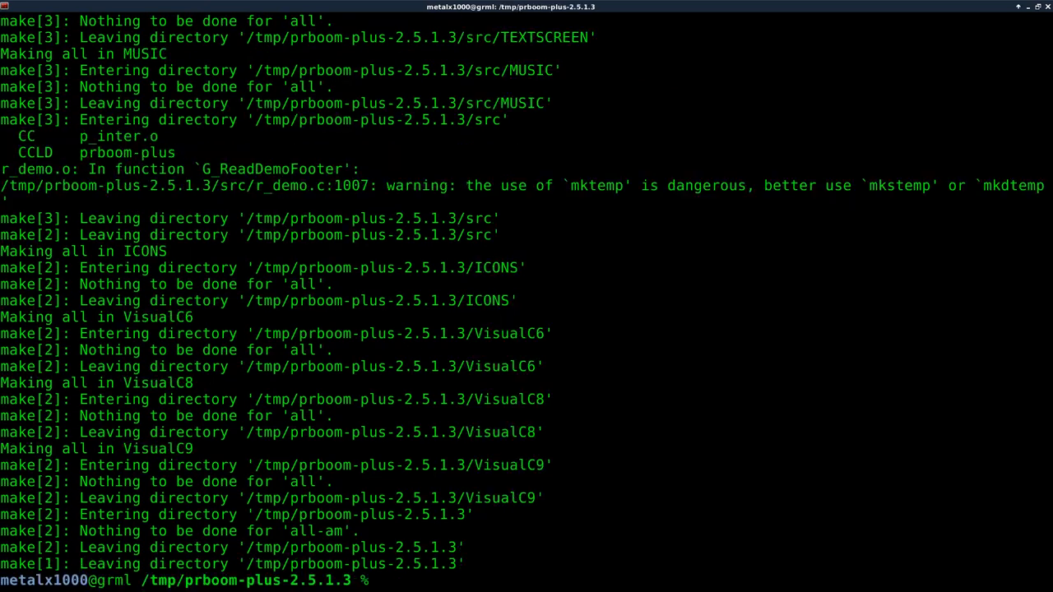
Launch ./src/prboom-plus and play Entryway while the shell counts kills up to 7
text(./src/prboom-plus)
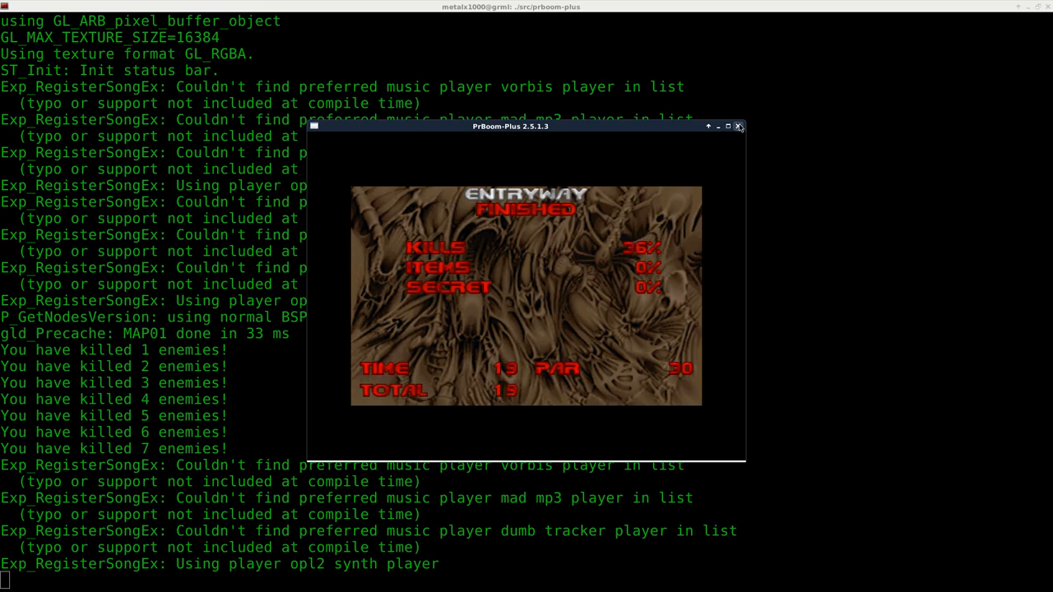
click(739, 125)
text(f = open)
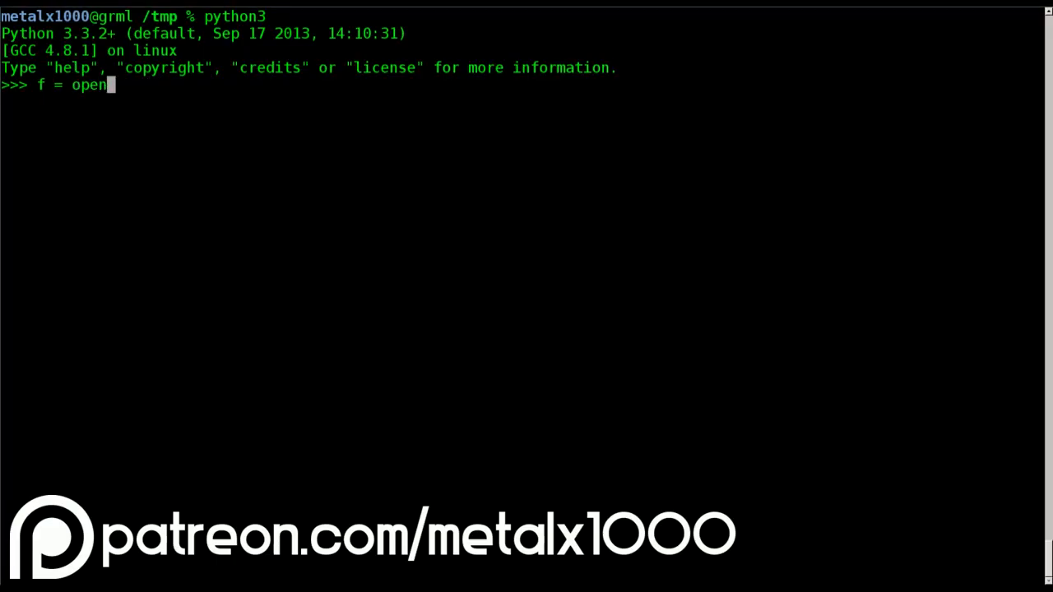
text(("file.txt", ""))
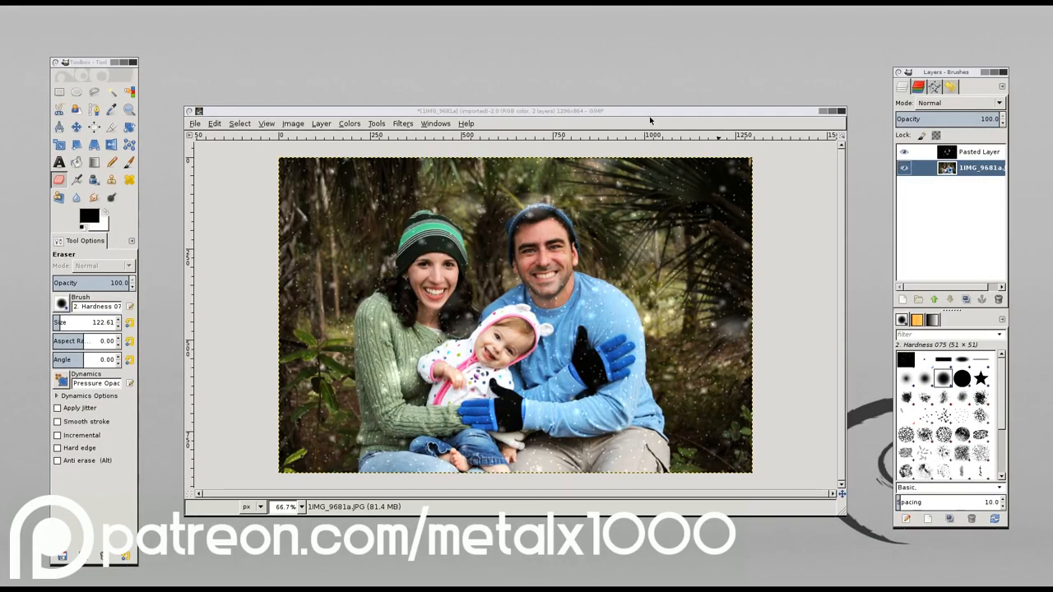
mouse_move(694, 345)
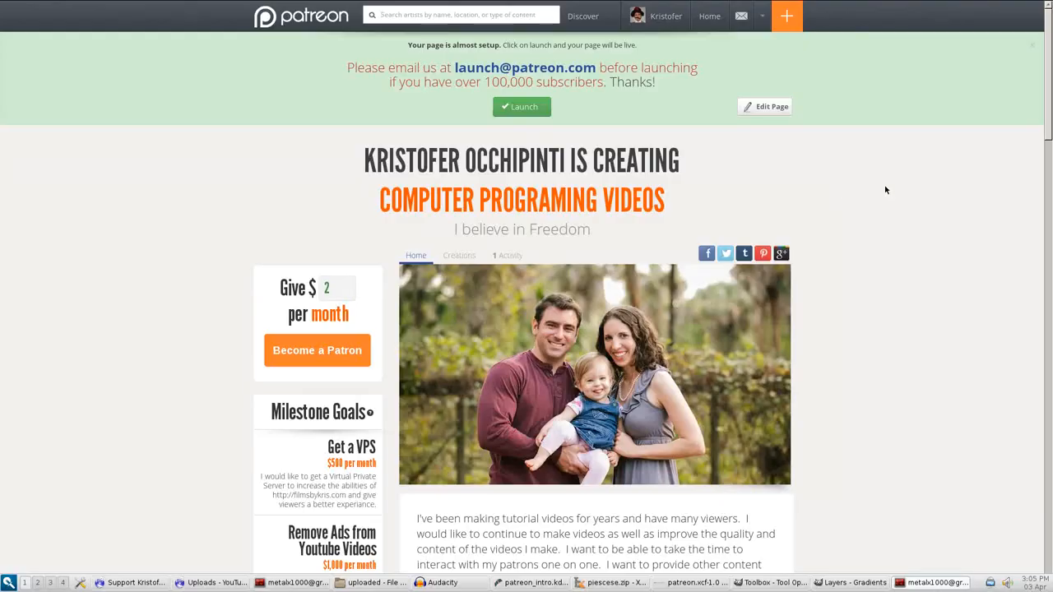
Scroll through the Patreon pledge tiers from $2.00 to the $50.00 DVD reward
scroll(down, 3)
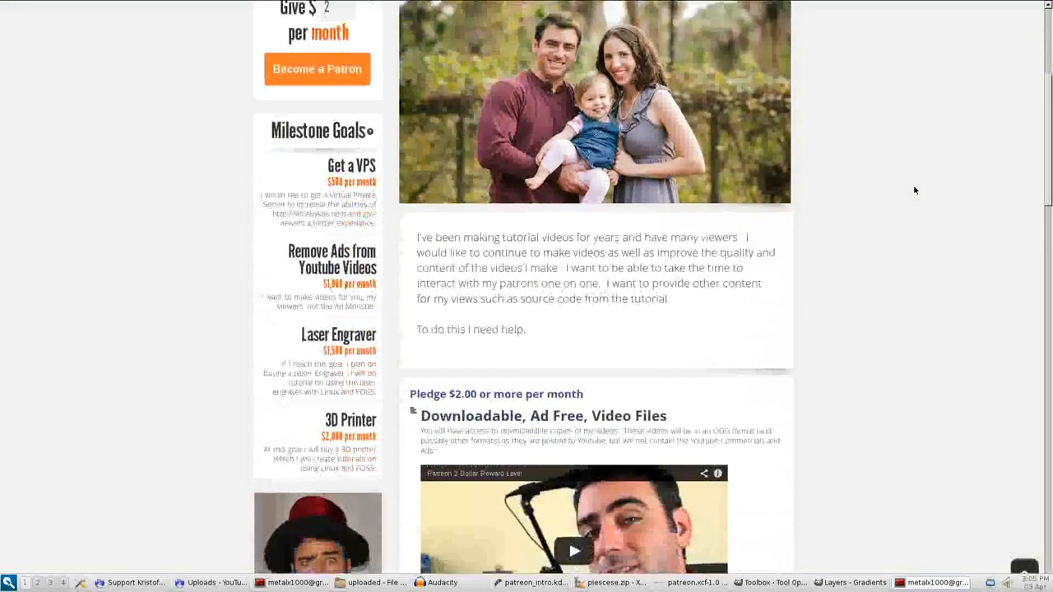
scroll(down, 3)
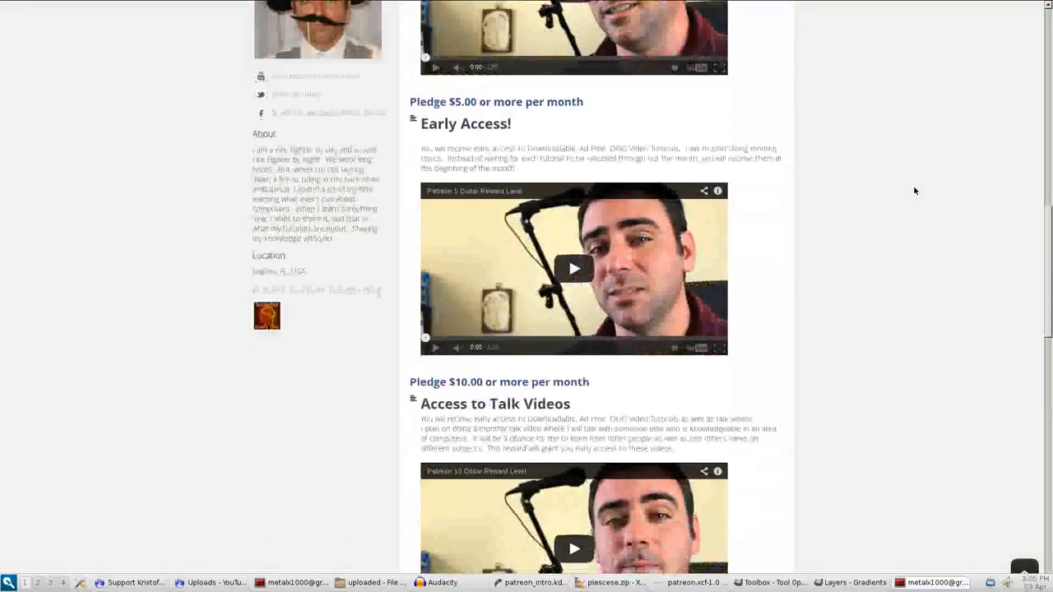
scroll(down, 3)
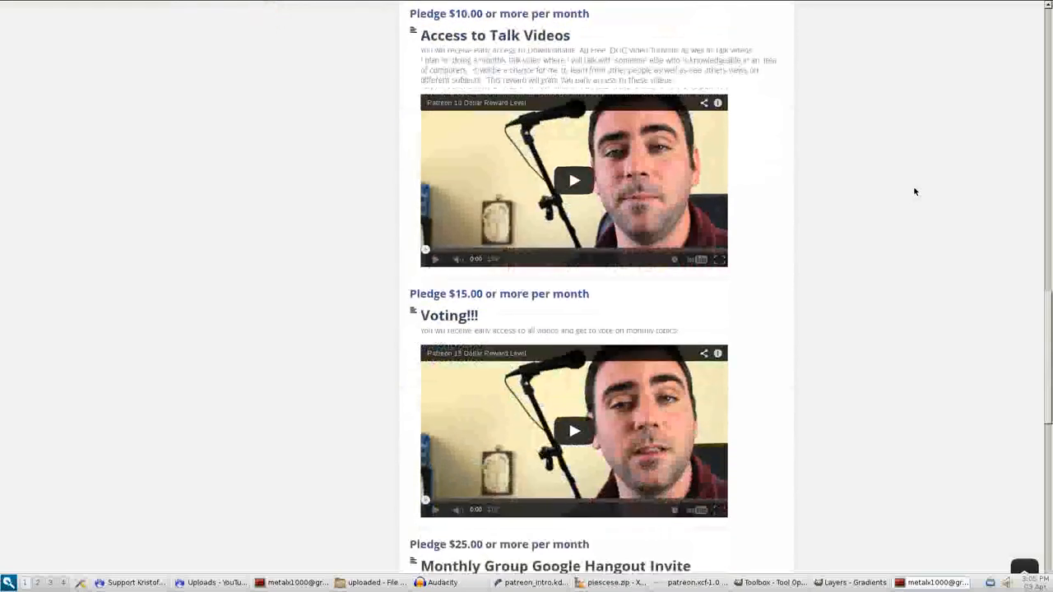
scroll(down, 3)
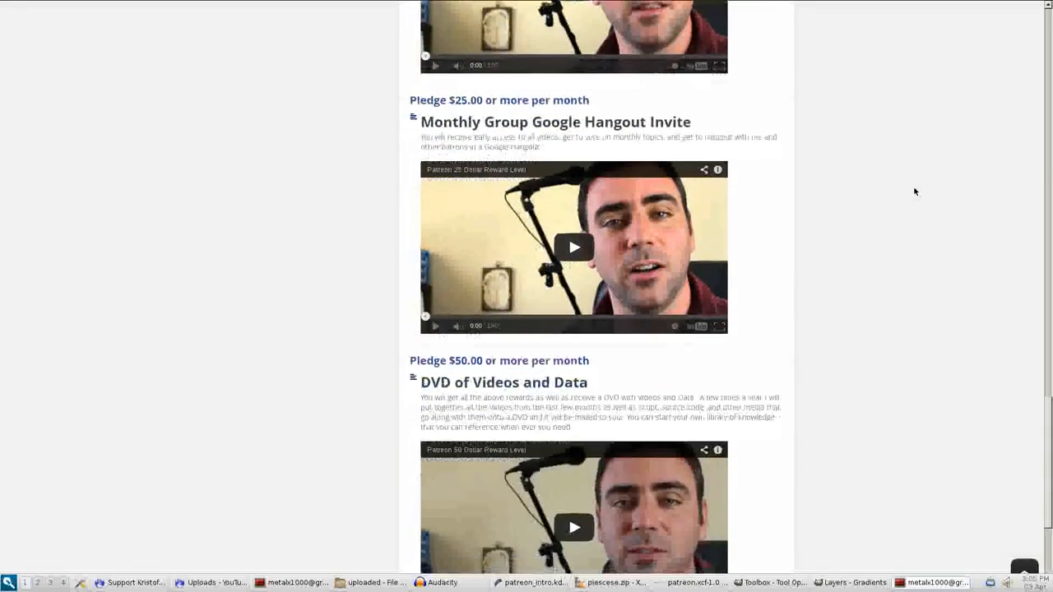
scroll(down, 3)
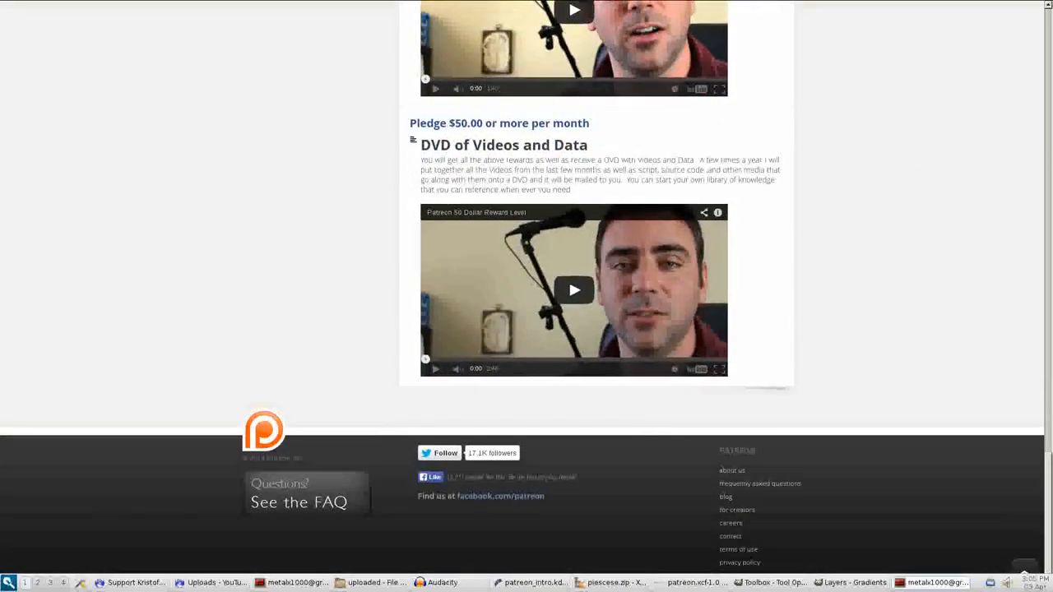